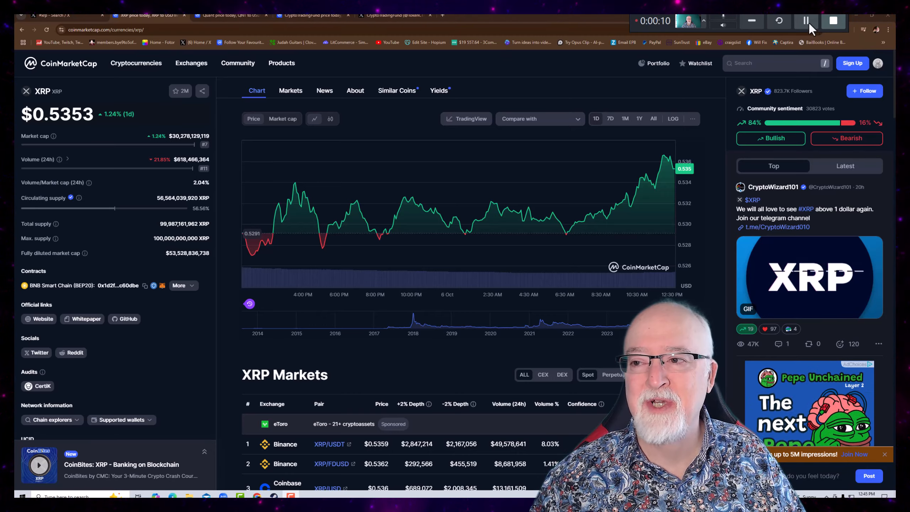
# Switch from the XRP page to the Quant (QNT) price page on CoinMarketCap.
pyautogui.click(229, 16)
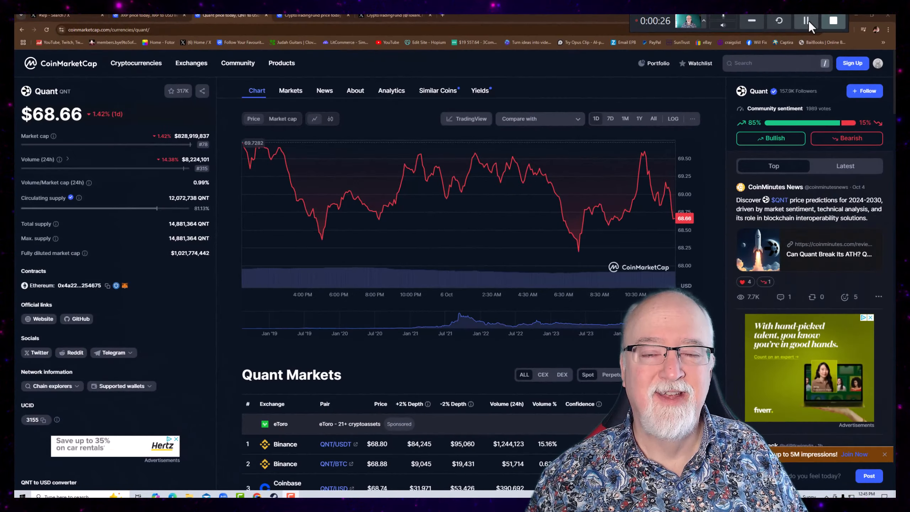
pyautogui.click(395, 15)
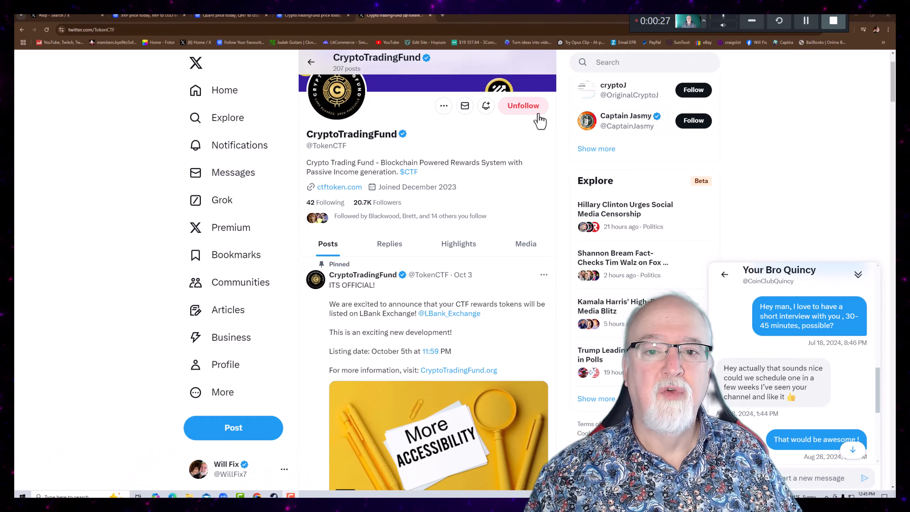
pyautogui.click(523, 106)
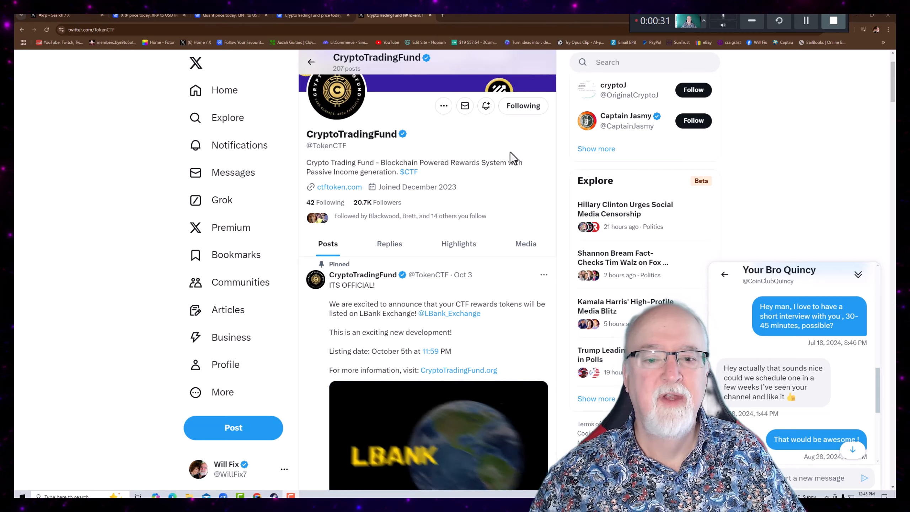
pyautogui.scroll(-3)
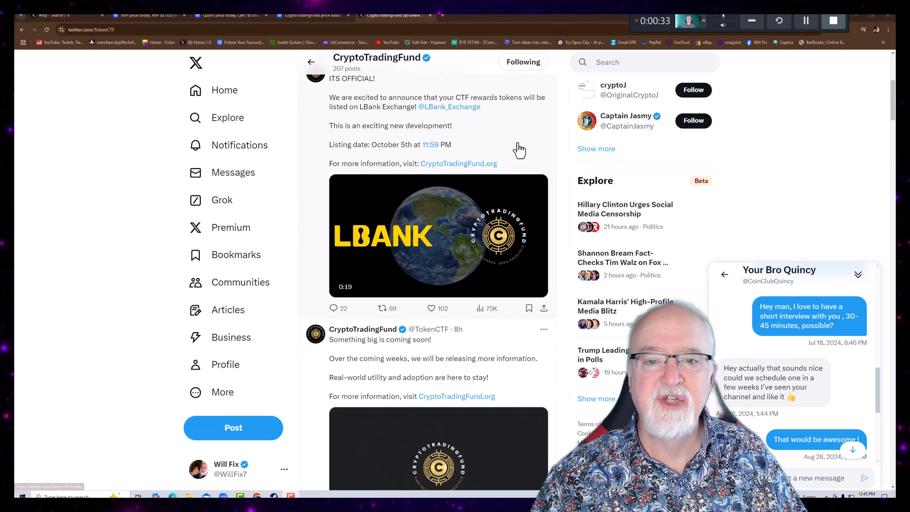
pyautogui.scroll(-3)
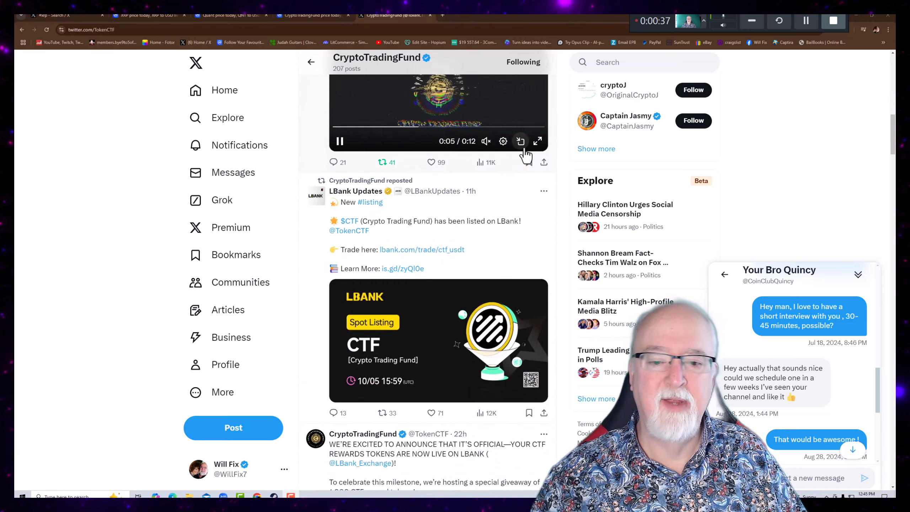
pyautogui.scroll(-3)
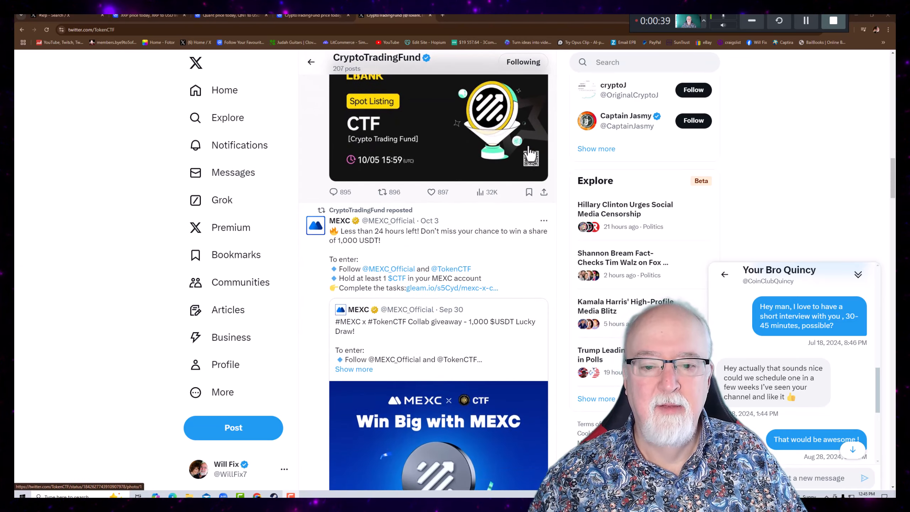
pyautogui.scroll(-3)
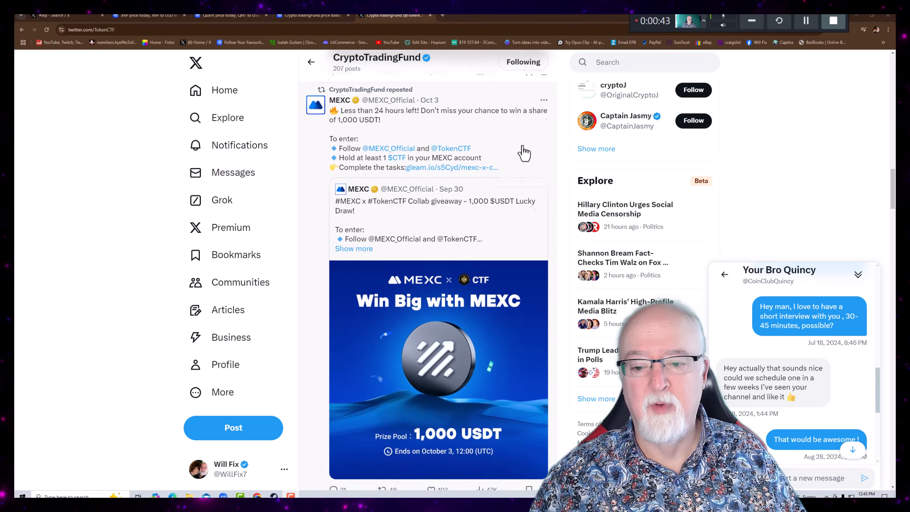
pyautogui.scroll(-3)
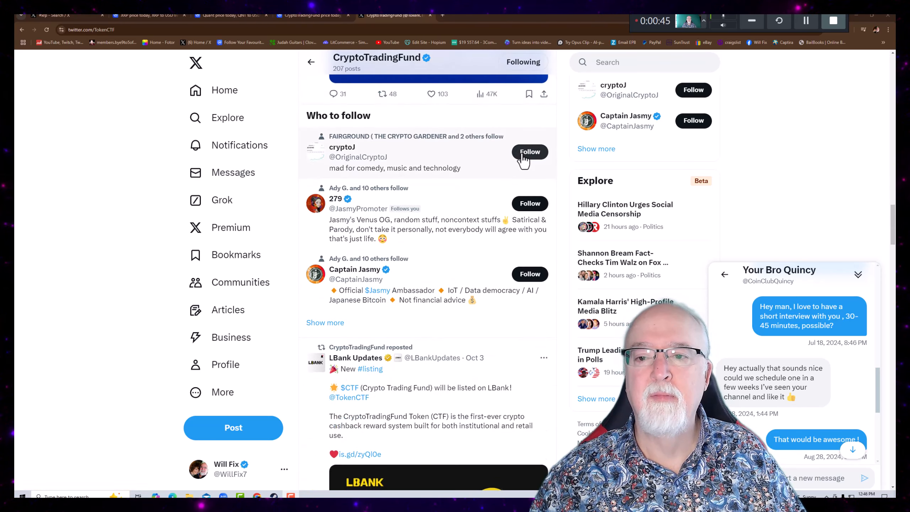
pyautogui.moveTo(438, 121)
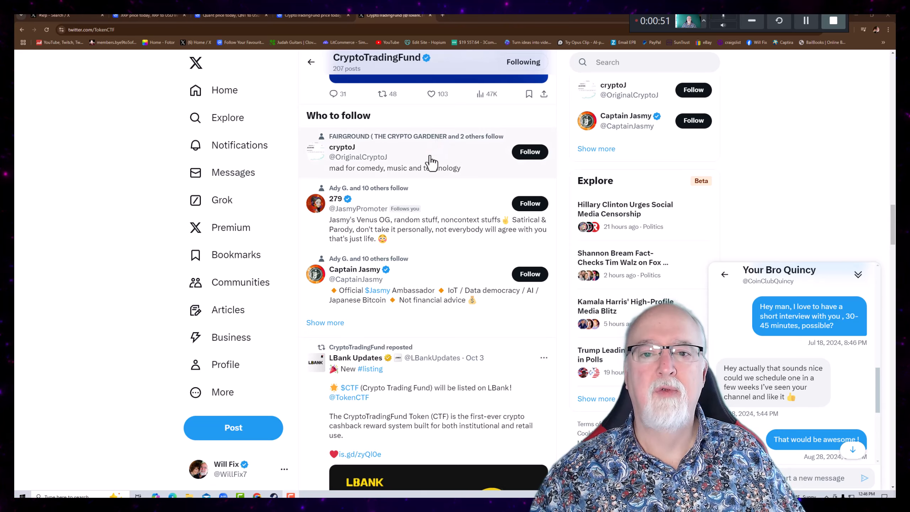
pyautogui.moveTo(493, 189)
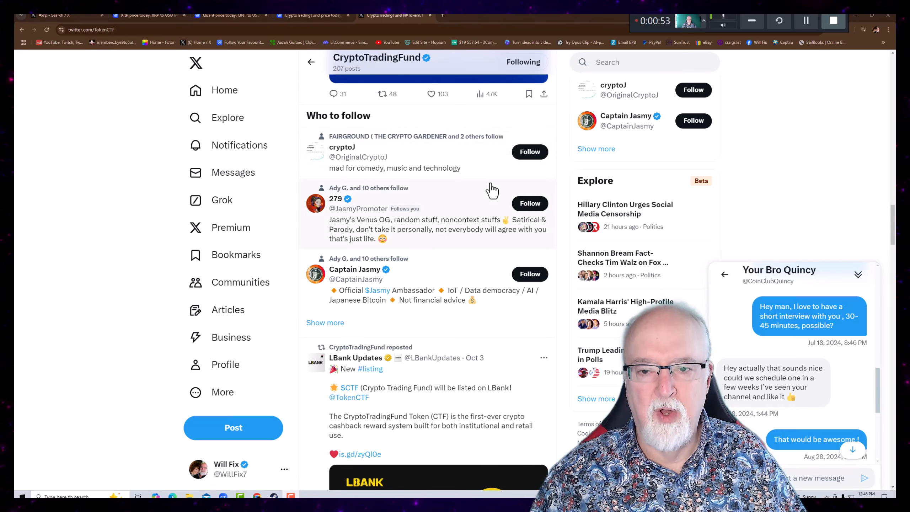
pyautogui.scroll(-3)
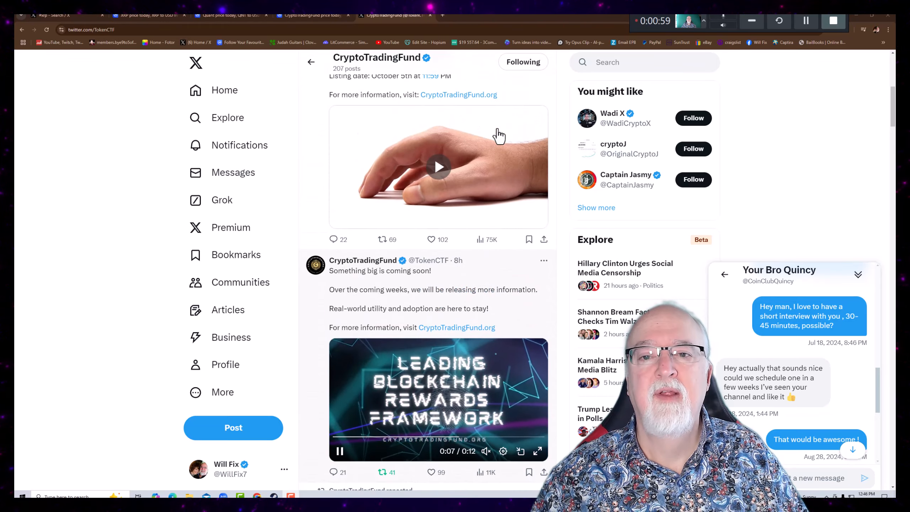
pyautogui.scroll(3)
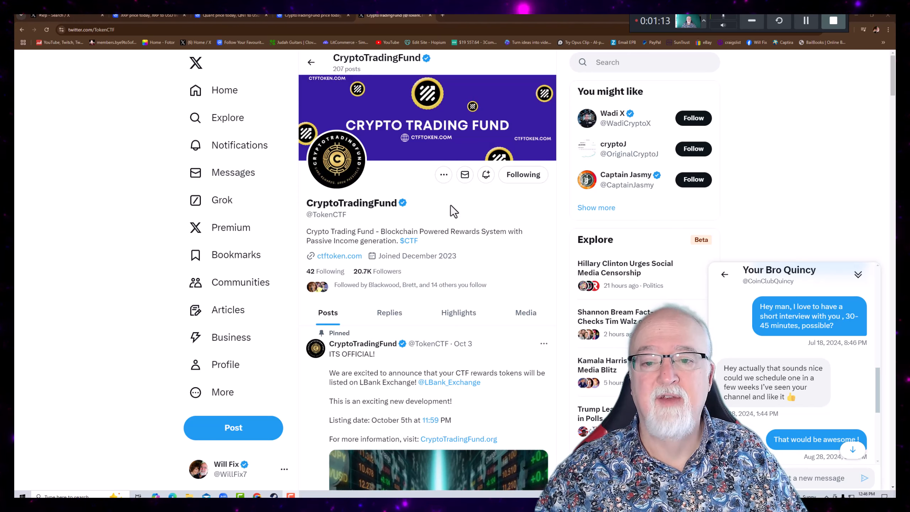
pyautogui.moveTo(428, 207)
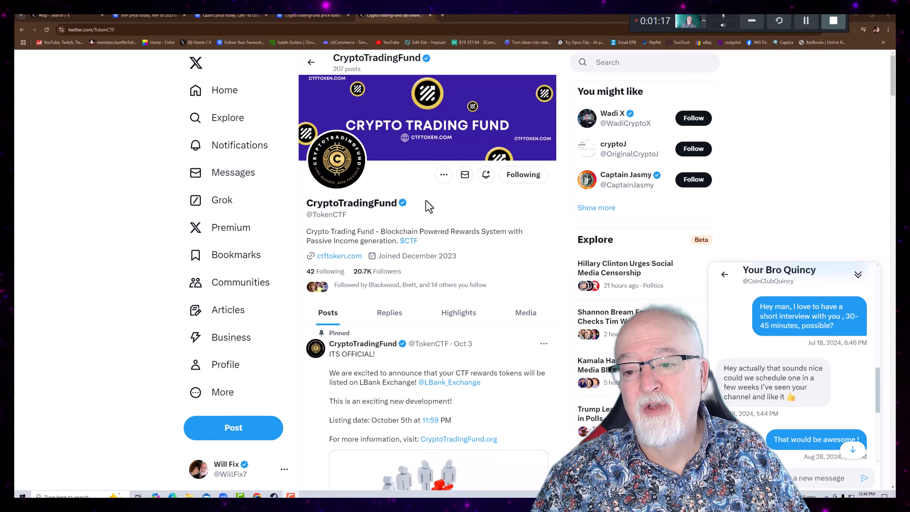
pyautogui.moveTo(450, 215)
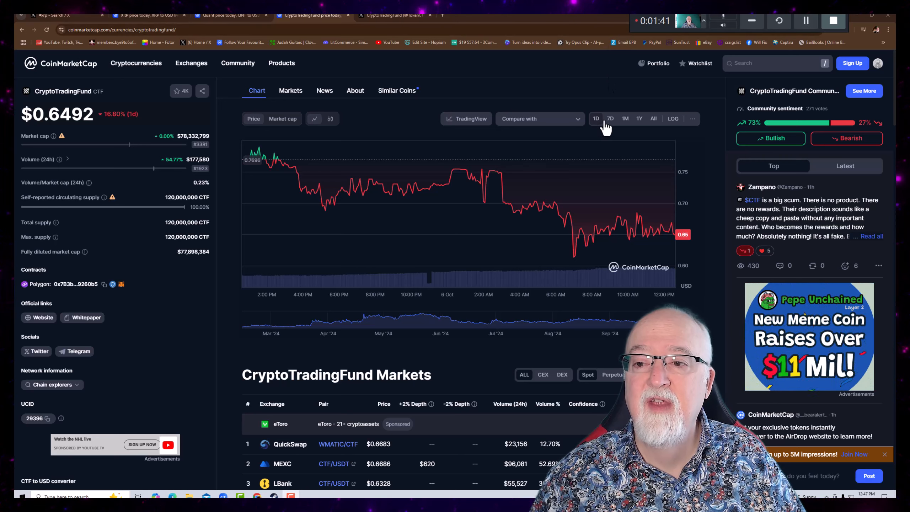
# Show the CryptoTradingFund chart over 7D, then move to Ashley PROSPER's X profile.
pyautogui.click(611, 118)
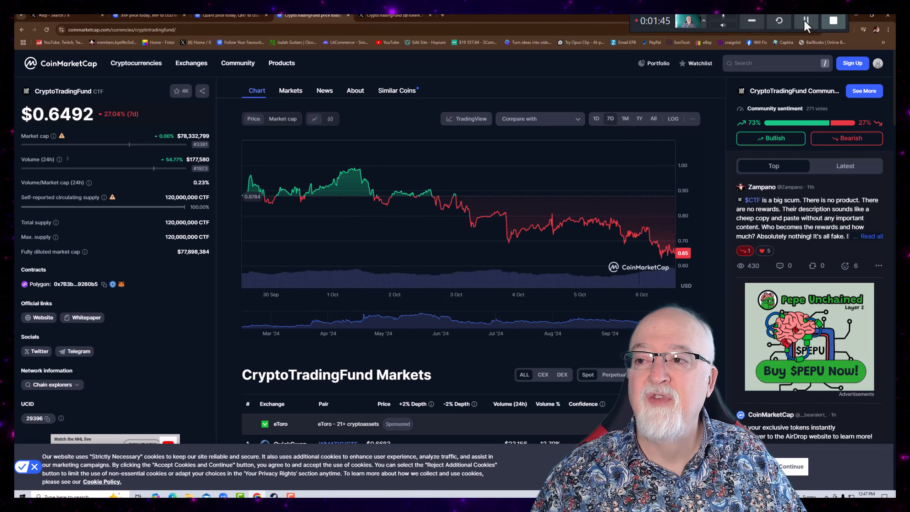
pyautogui.click(64, 15)
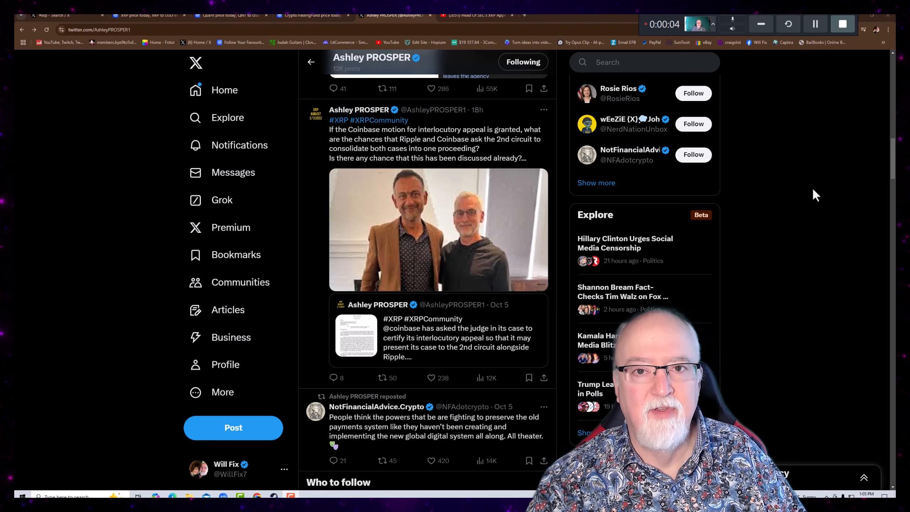
pyautogui.moveTo(358, 110)
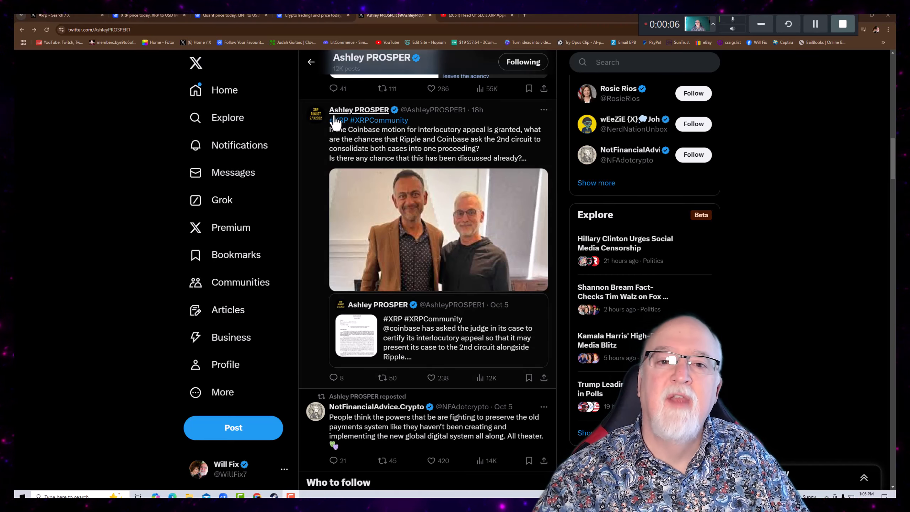
pyautogui.moveTo(459, 139)
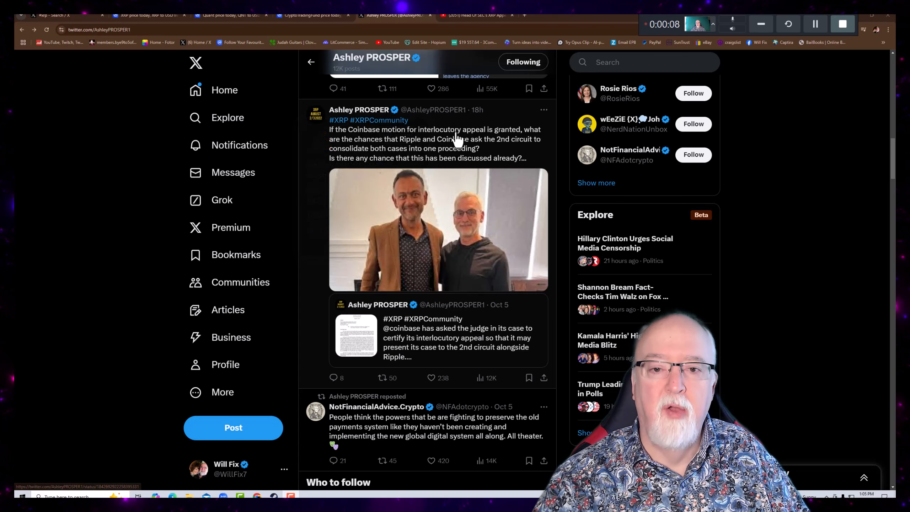
pyautogui.moveTo(349, 142)
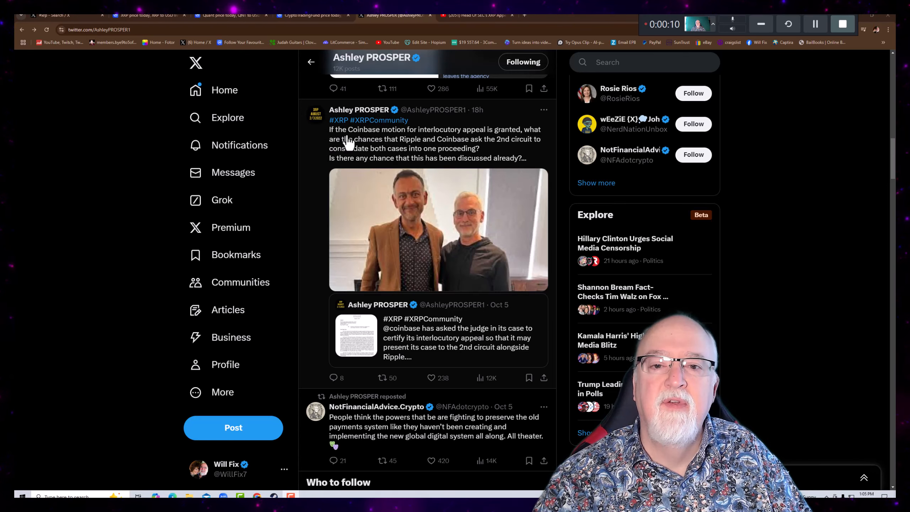
pyautogui.moveTo(416, 140)
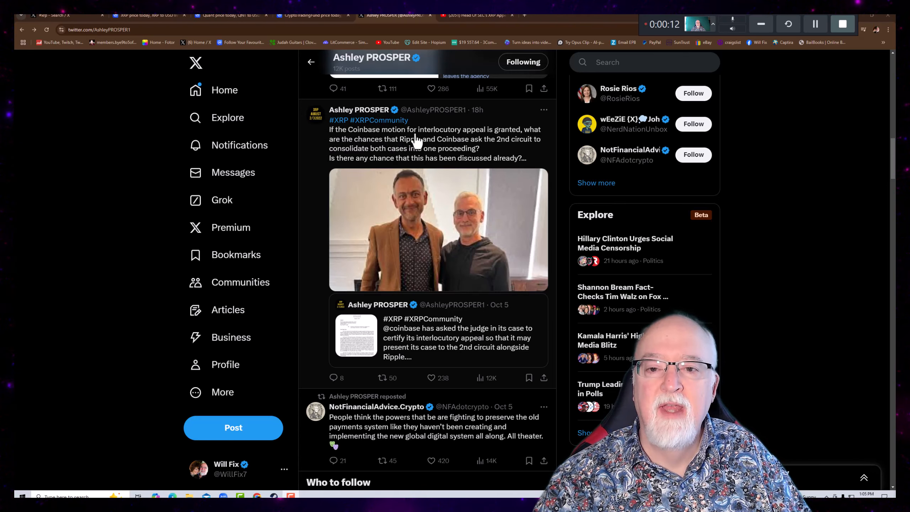
pyautogui.moveTo(475, 144)
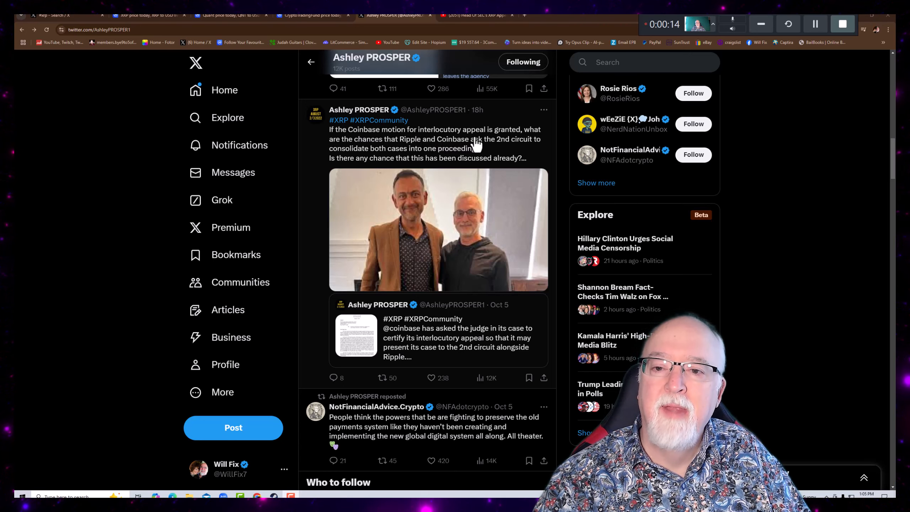
pyautogui.moveTo(371, 145)
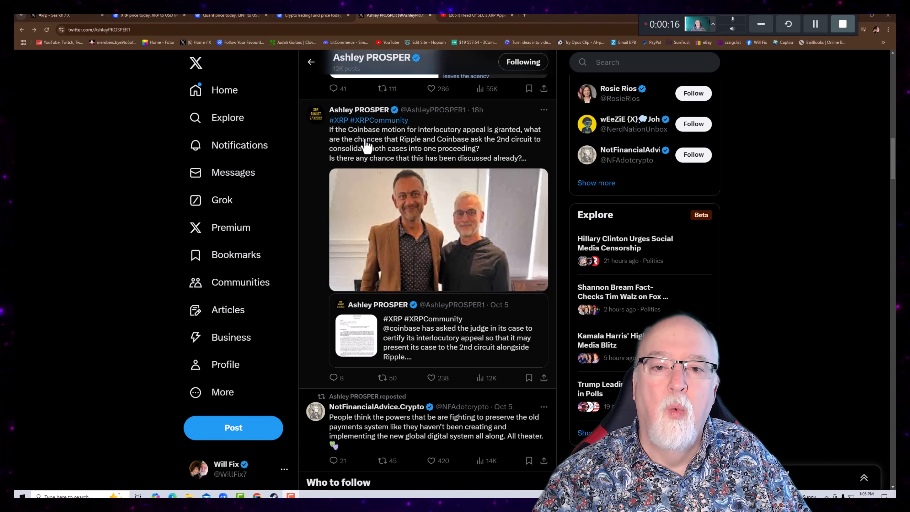
pyautogui.moveTo(459, 152)
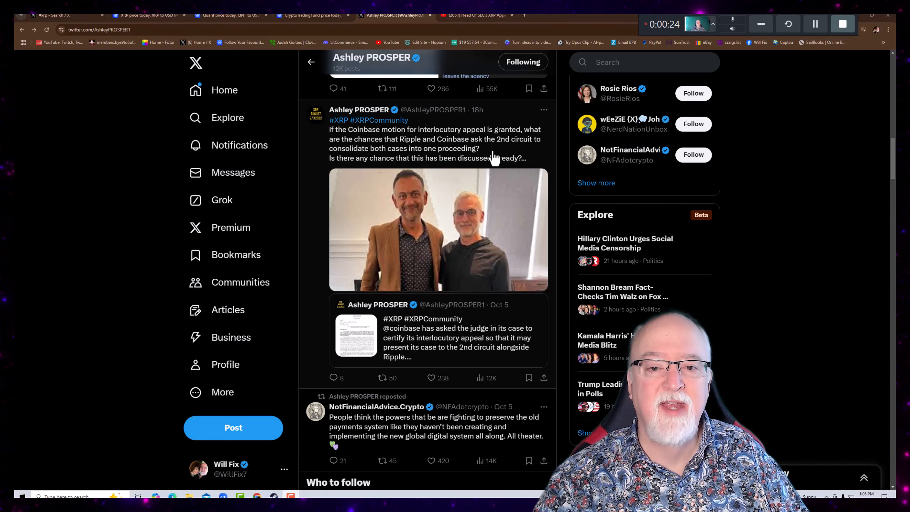
pyautogui.moveTo(448, 174)
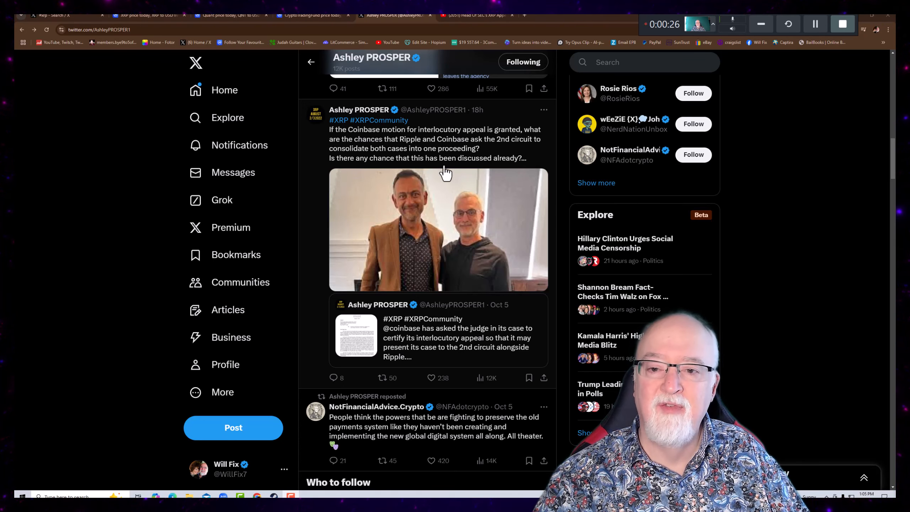
pyautogui.moveTo(406, 220)
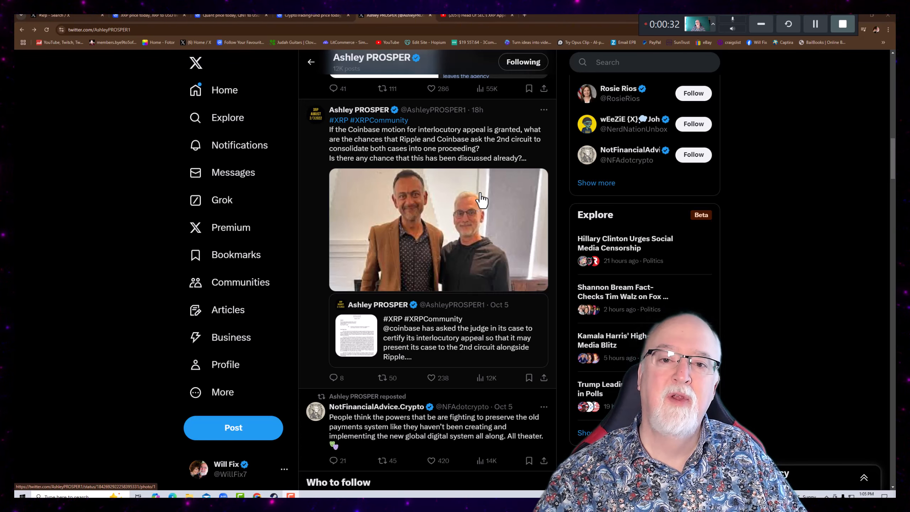
# Bring Ashley PROSPER's Ripple–Coinbase 2nd circuit consolidation post into view.
pyautogui.scroll(-3)
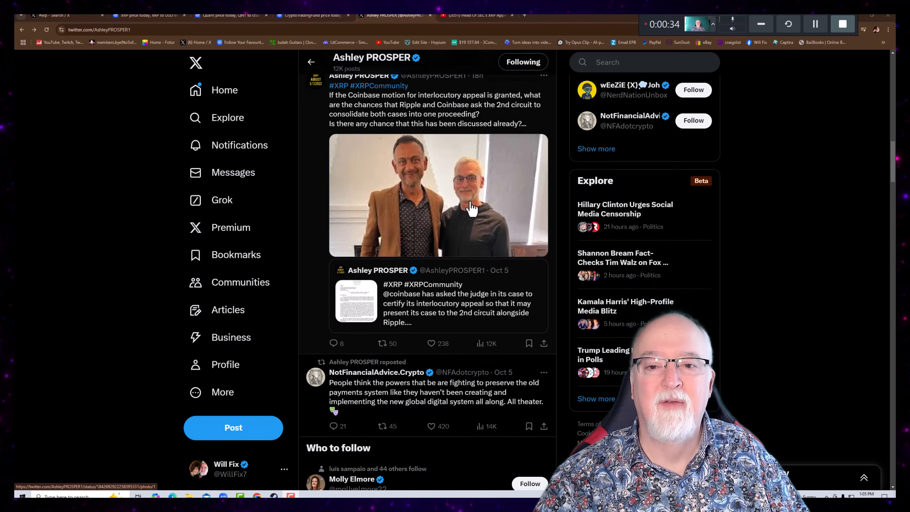
pyautogui.moveTo(493, 201)
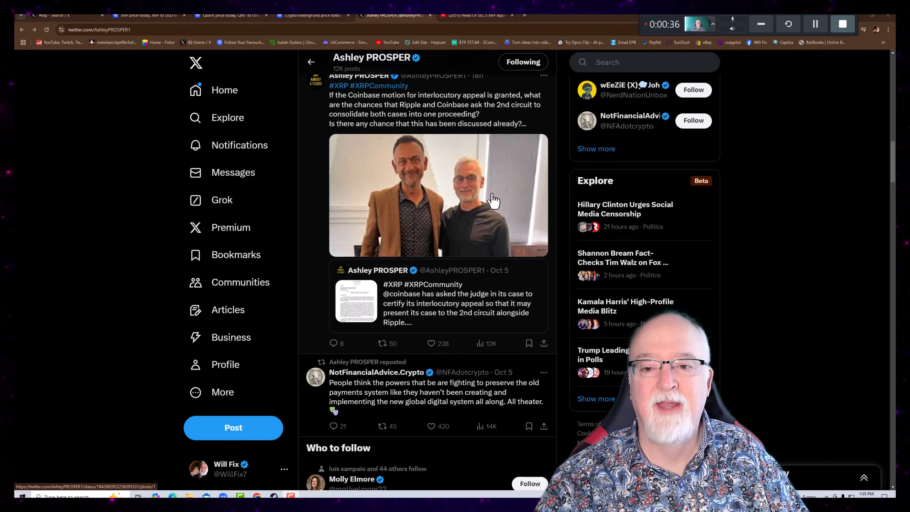
pyautogui.moveTo(476, 194)
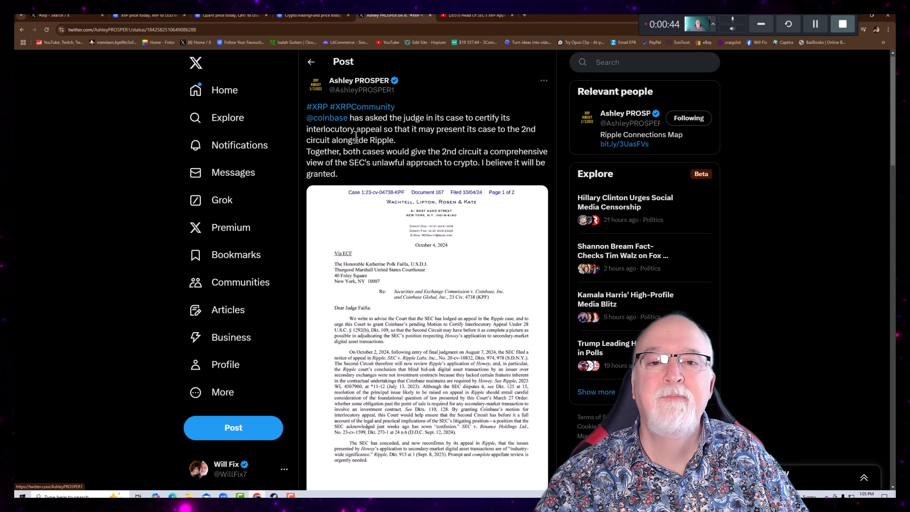
pyautogui.moveTo(327, 117)
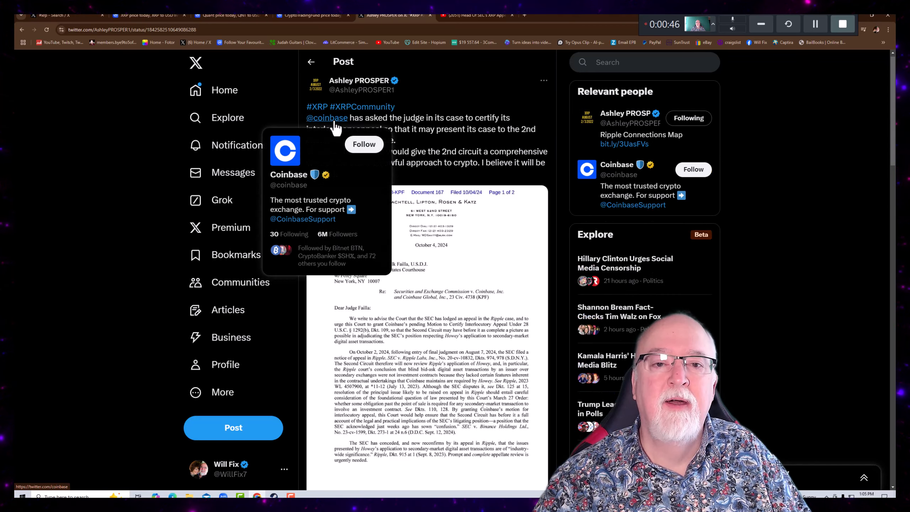
pyautogui.moveTo(452, 102)
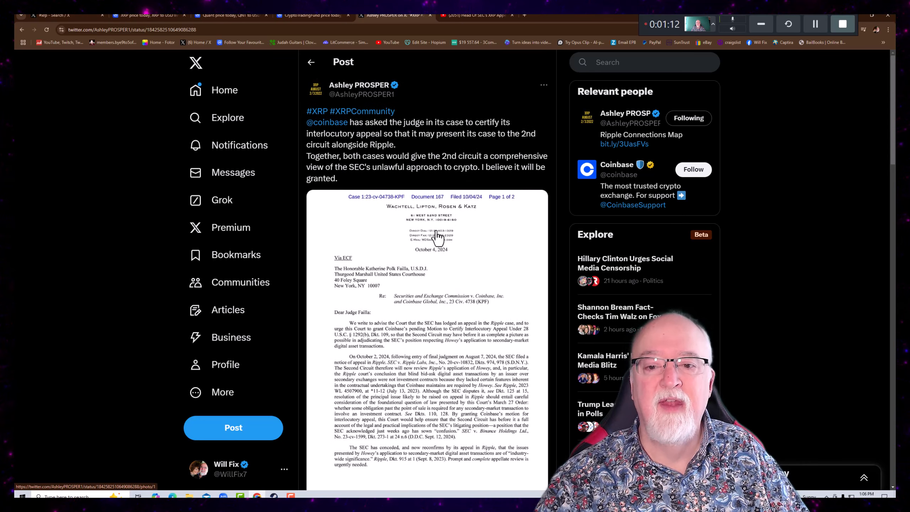
# Read the replies past the court letter, including her clarification on simultaneous Ripple and Coinbase cases.
pyautogui.scroll(-3)
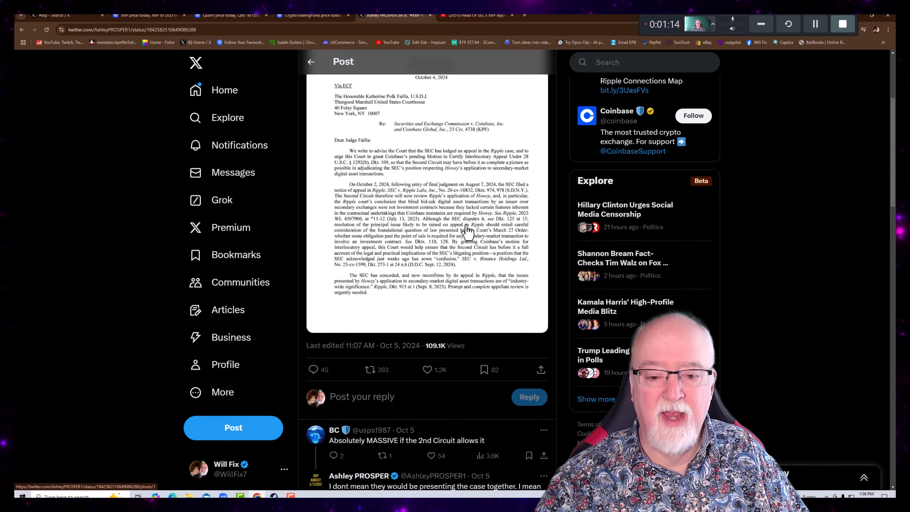
pyautogui.scroll(-3)
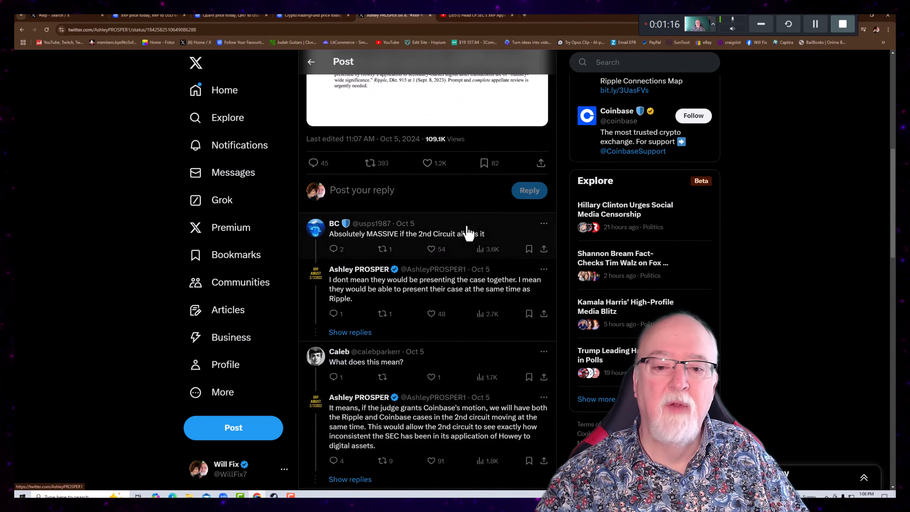
pyautogui.scroll(-3)
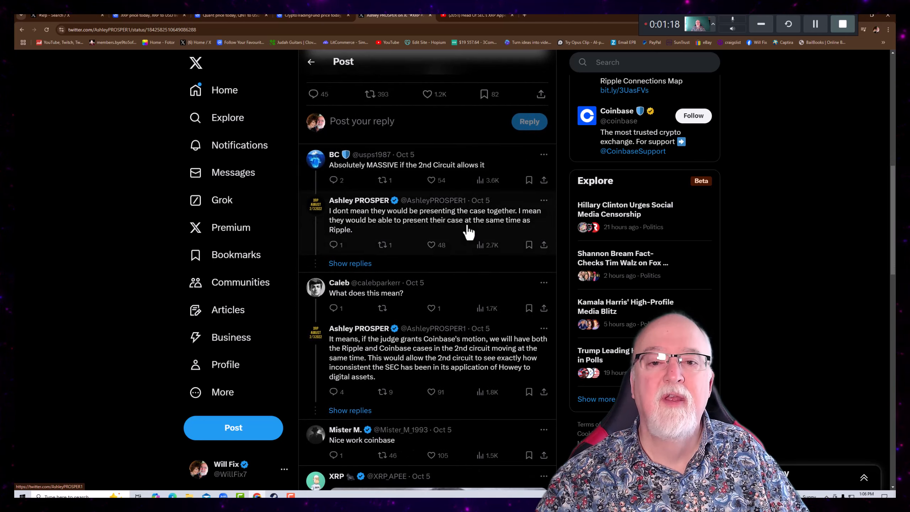
pyautogui.scroll(-3)
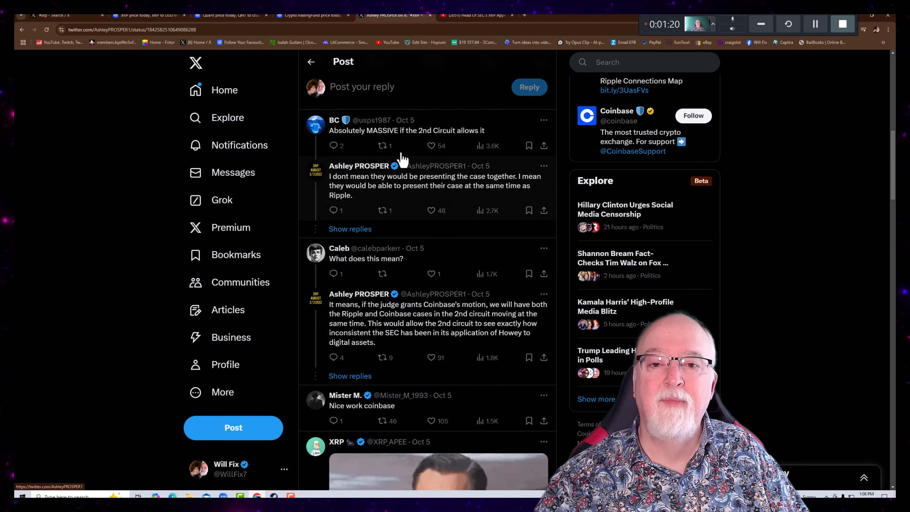
pyautogui.moveTo(464, 141)
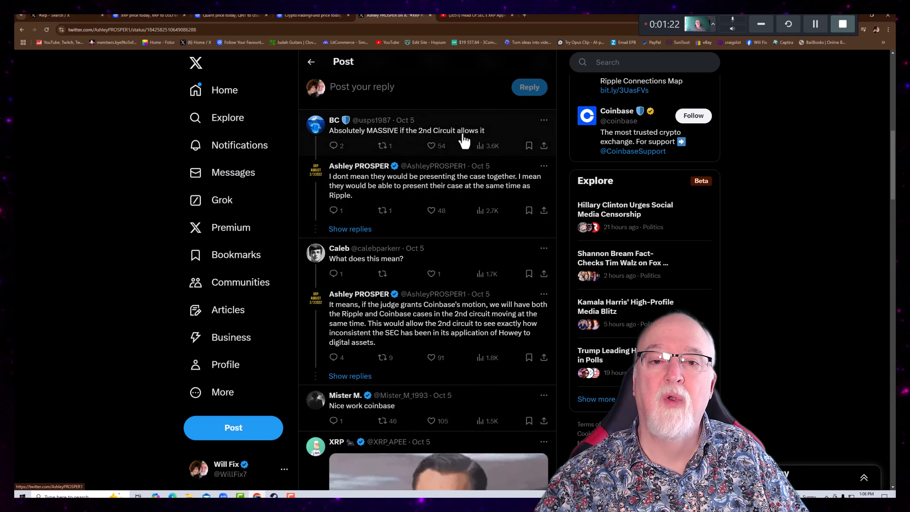
pyautogui.moveTo(328, 180)
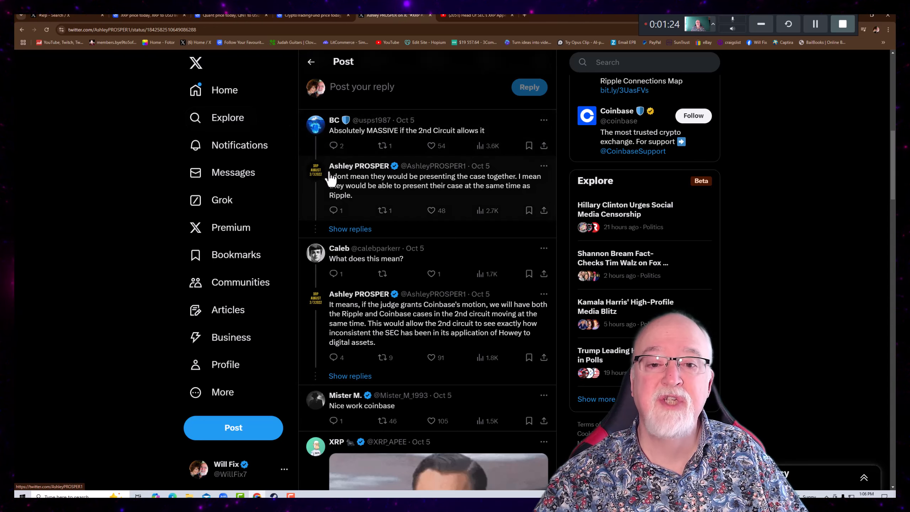
pyautogui.moveTo(367, 185)
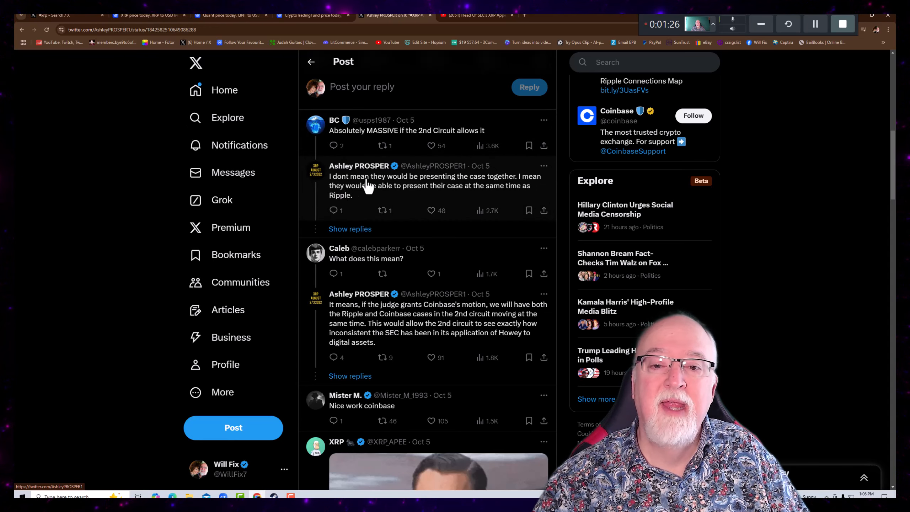
pyautogui.moveTo(488, 189)
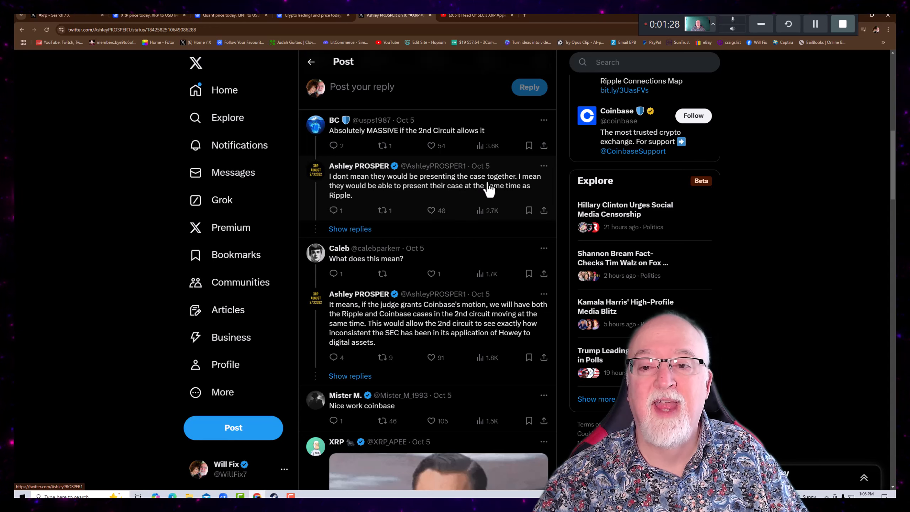
pyautogui.moveTo(398, 201)
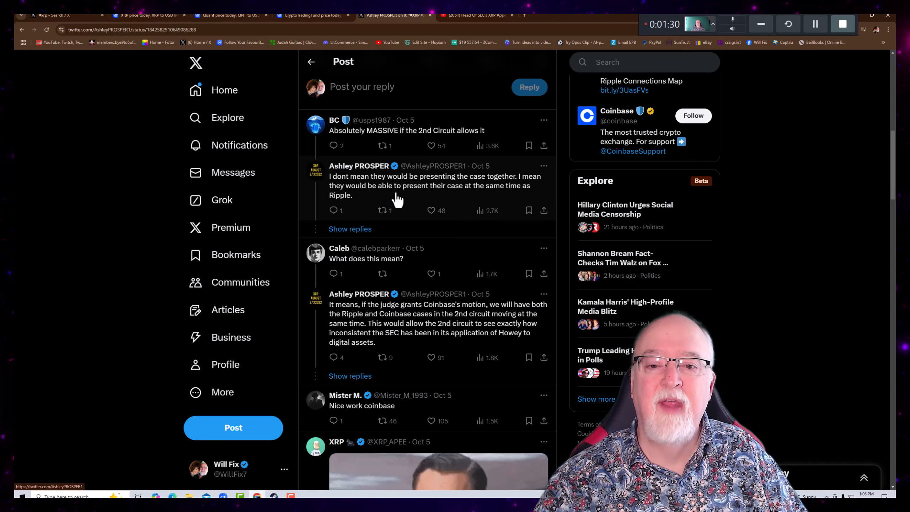
pyautogui.moveTo(423, 201)
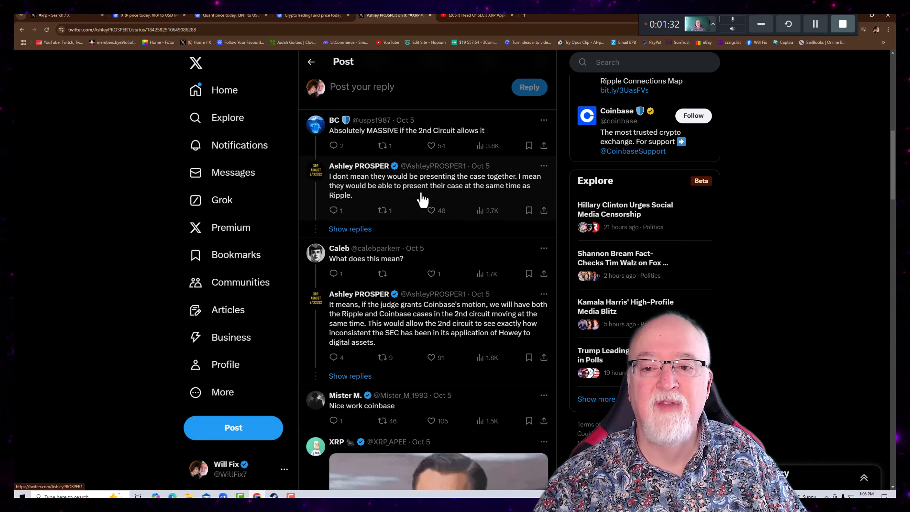
pyautogui.moveTo(412, 221)
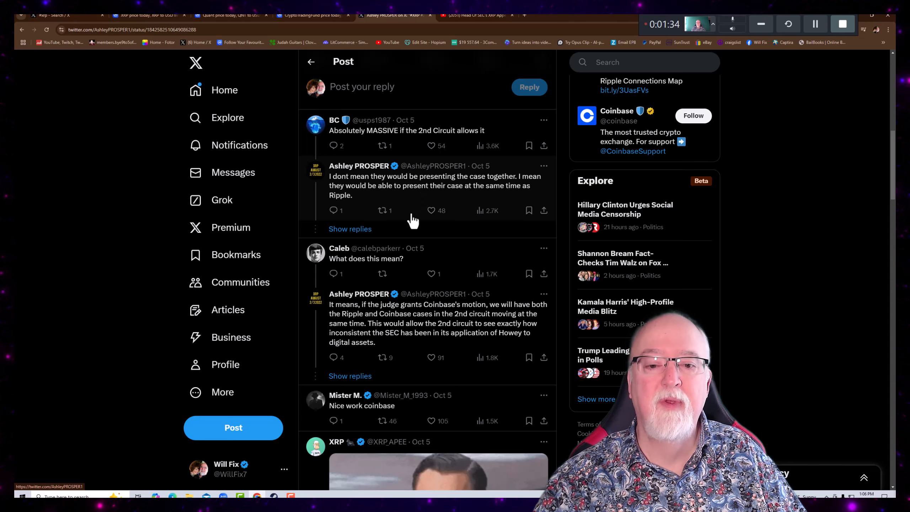
pyautogui.scroll(-3)
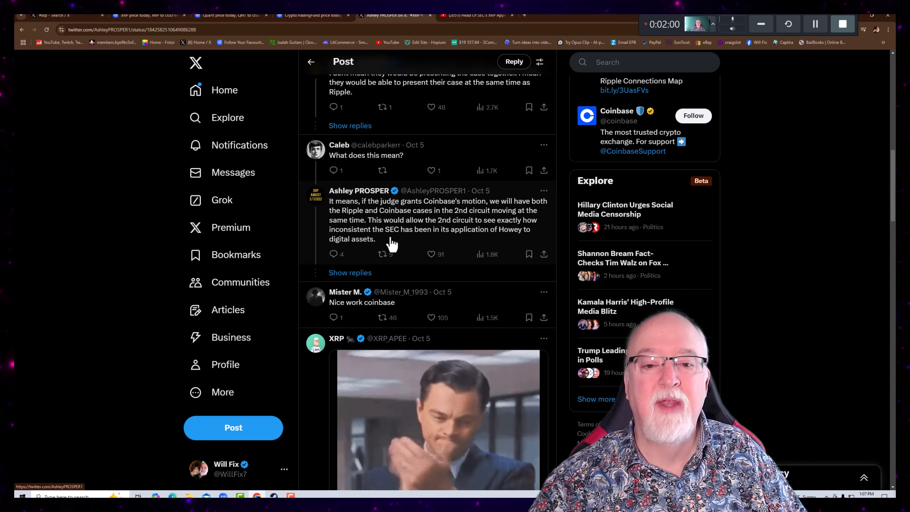
pyautogui.moveTo(444, 229)
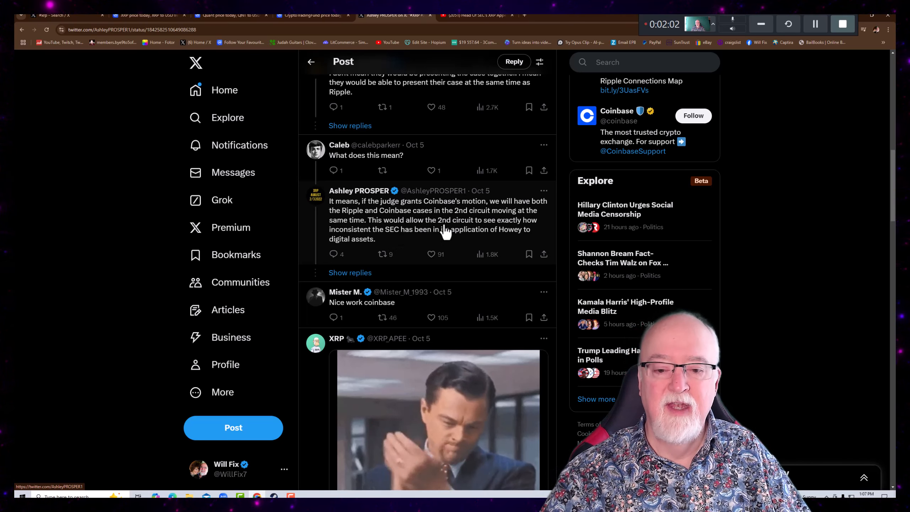
pyautogui.scroll(3)
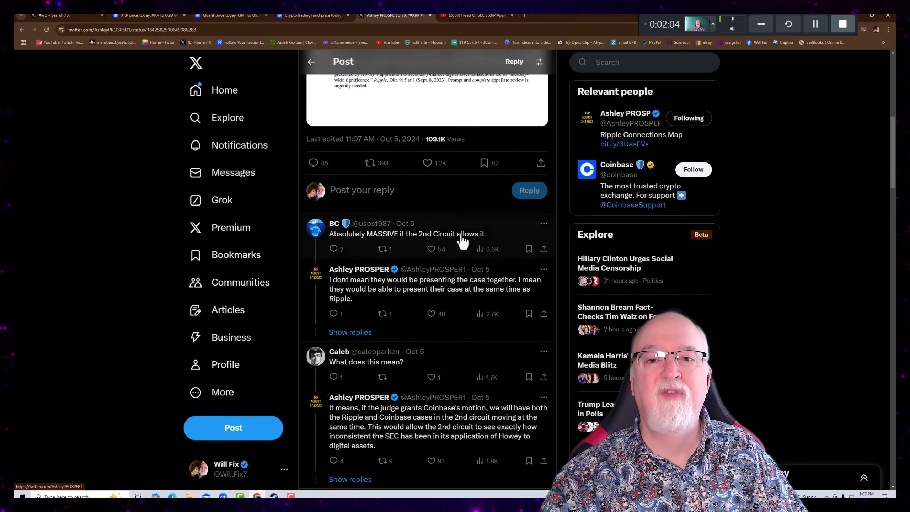
# Bring the #xrp results with the XRP generational wealth and Trump in Butler posts into view.
pyautogui.scroll(3)
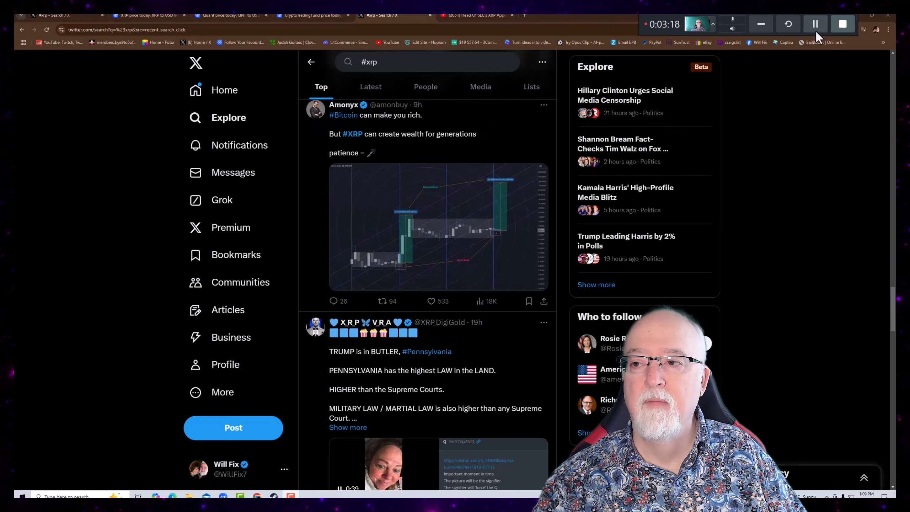
pyautogui.moveTo(343, 104)
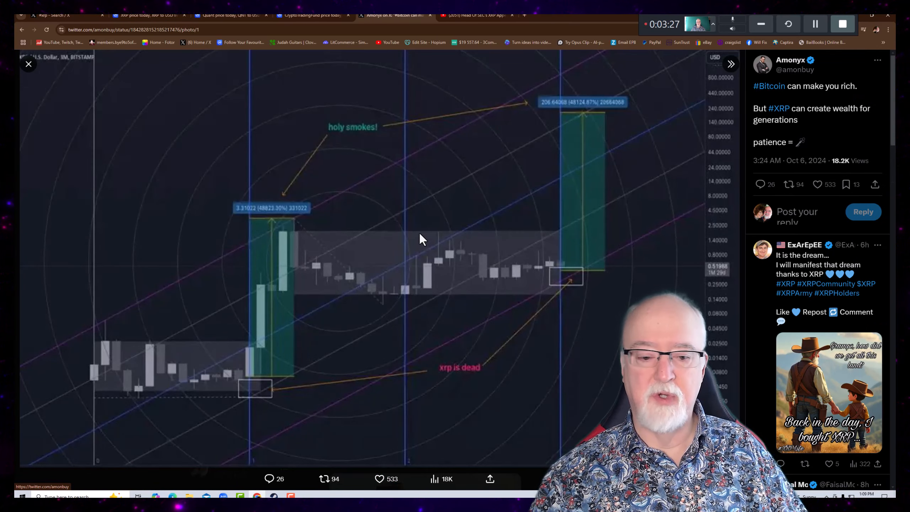
pyautogui.moveTo(140, 382)
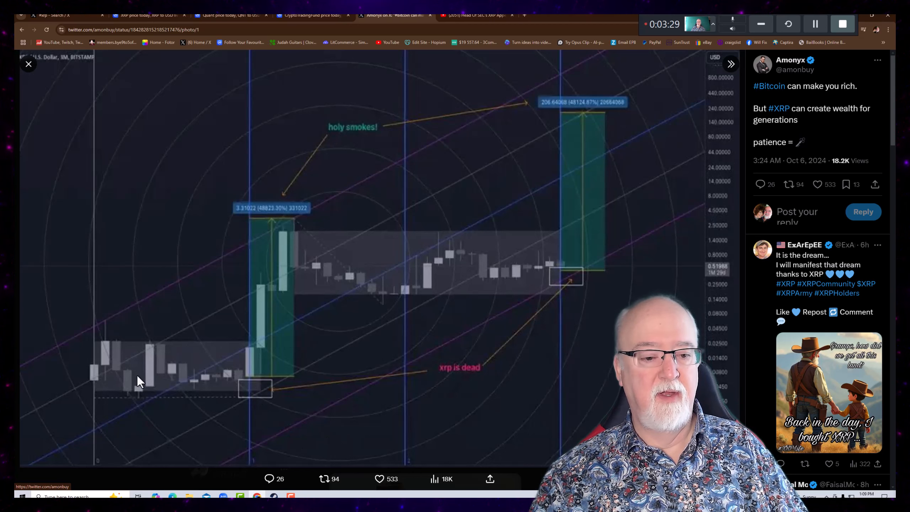
pyautogui.moveTo(226, 380)
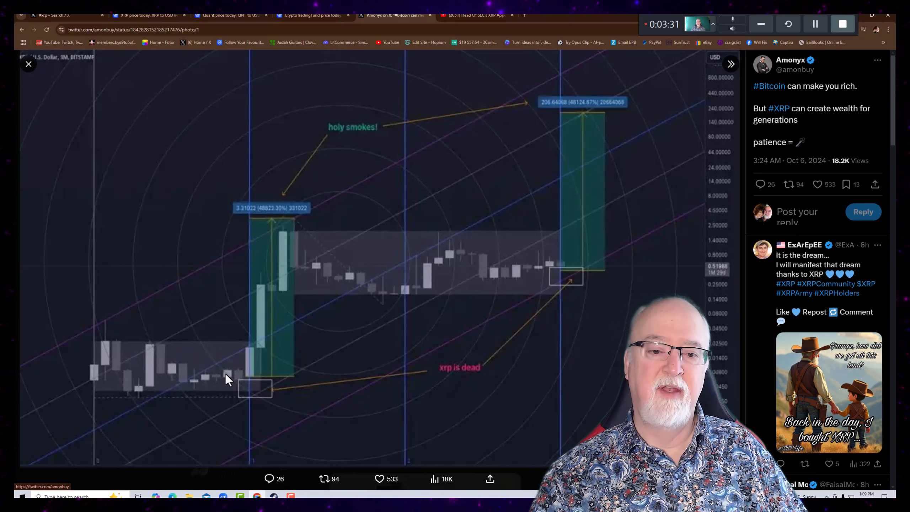
pyautogui.moveTo(372, 259)
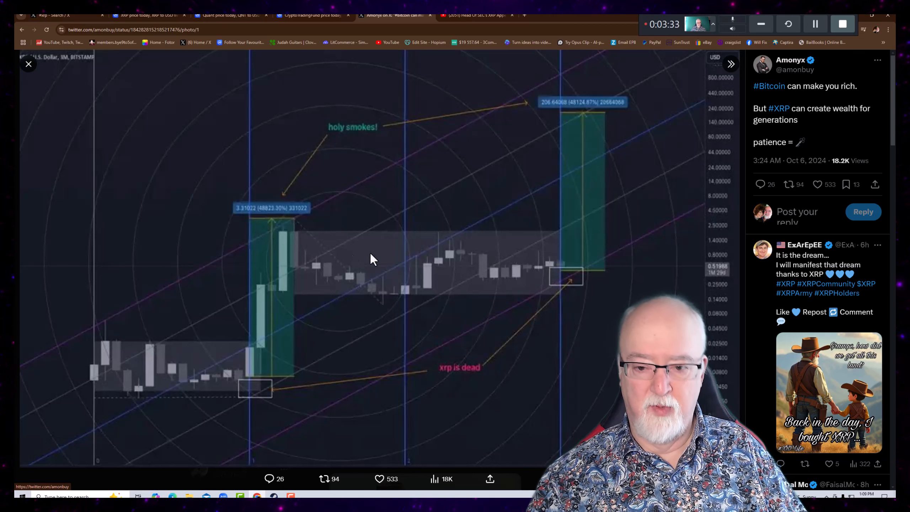
pyautogui.moveTo(600, 106)
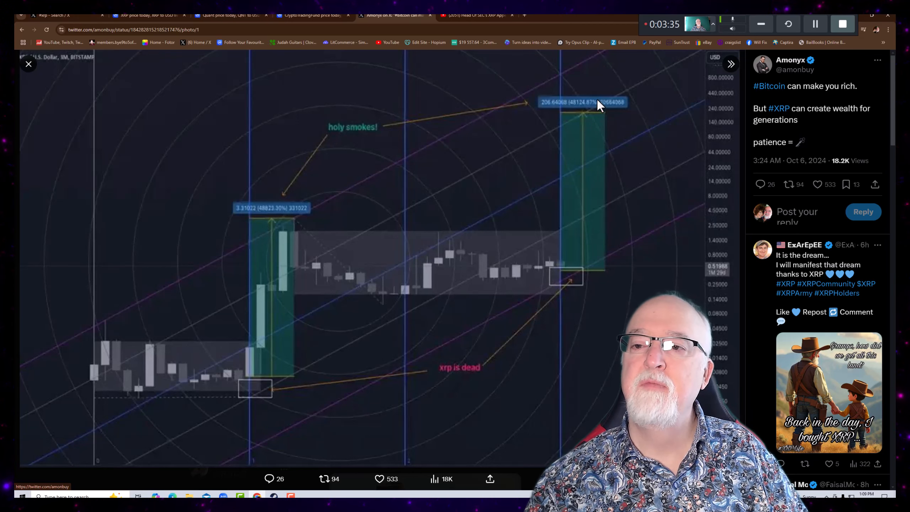
pyautogui.moveTo(592, 112)
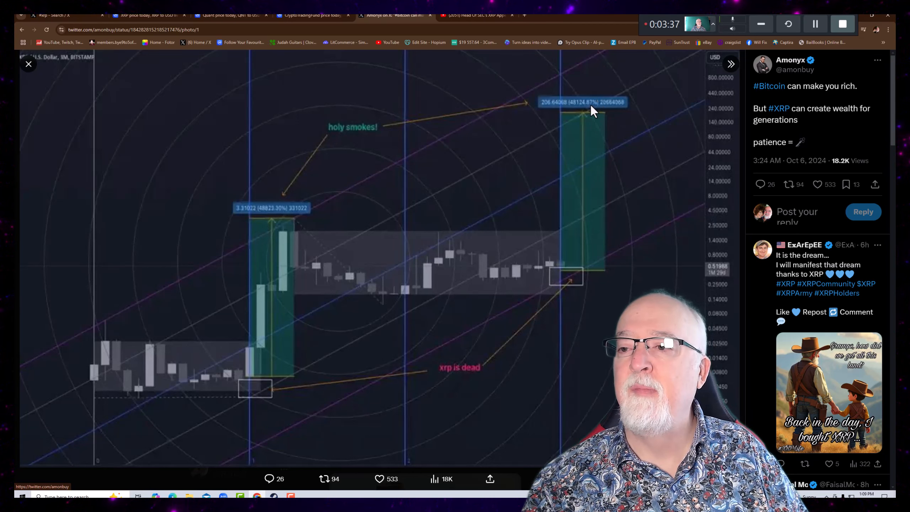
pyautogui.moveTo(575, 279)
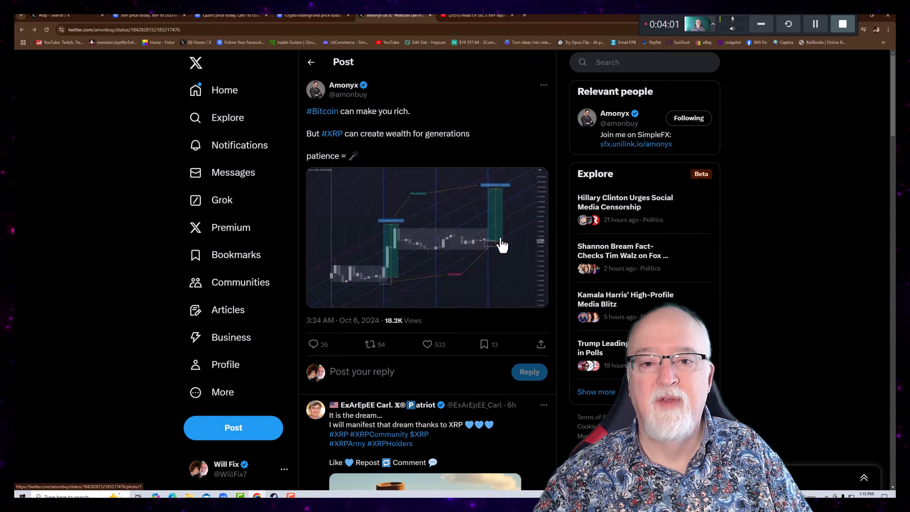
pyautogui.moveTo(499, 199)
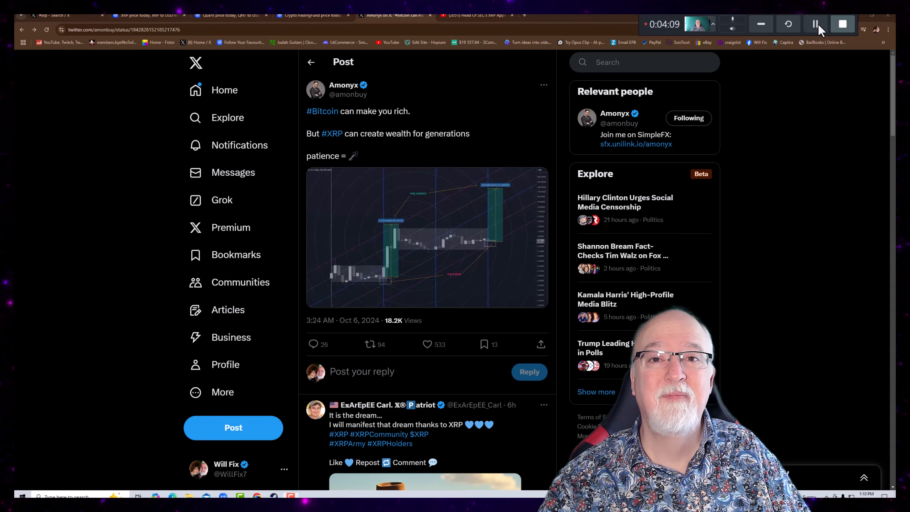
pyautogui.click(333, 133)
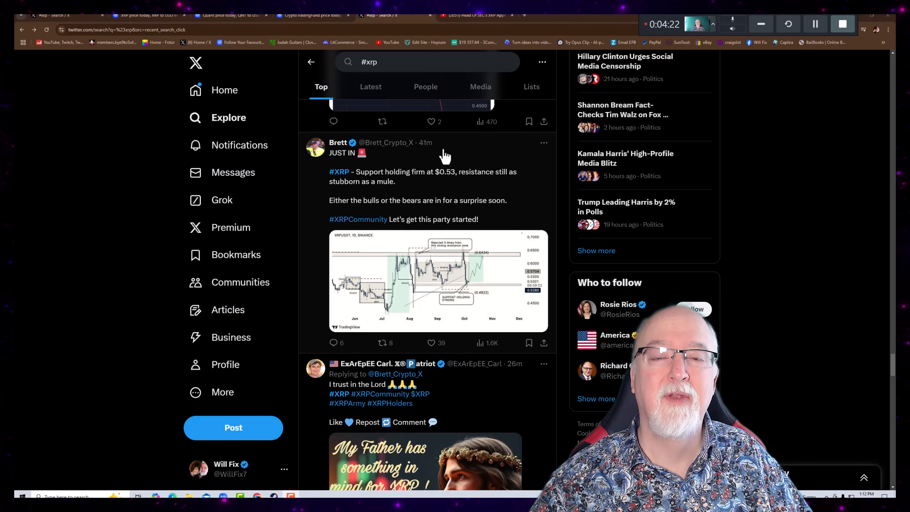
pyautogui.moveTo(352, 180)
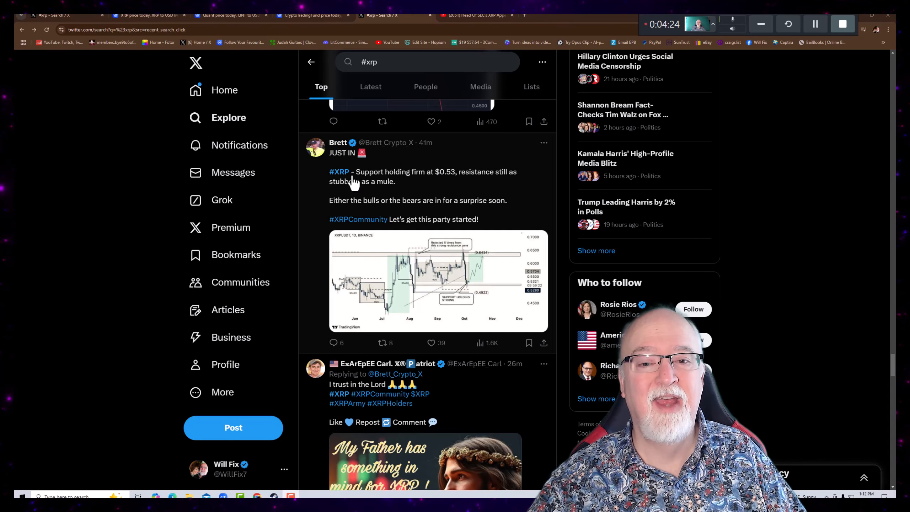
pyautogui.moveTo(408, 226)
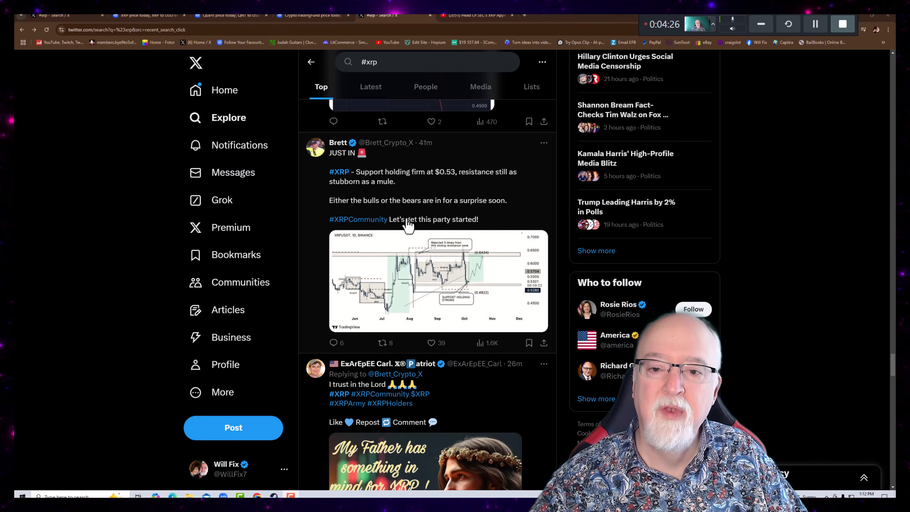
pyautogui.moveTo(456, 289)
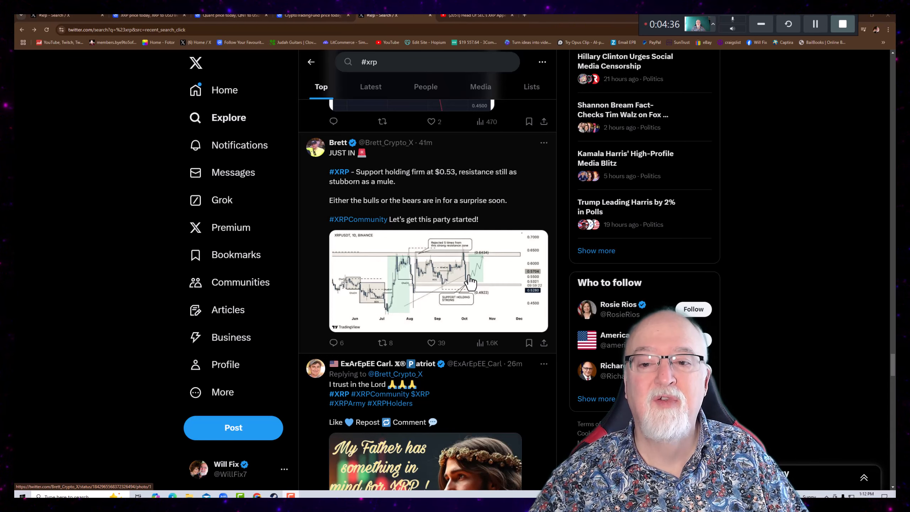
# View Brett's XRPUSDT support-and-resistance chart full-screen, showing support near $0.53.
pyautogui.click(438, 280)
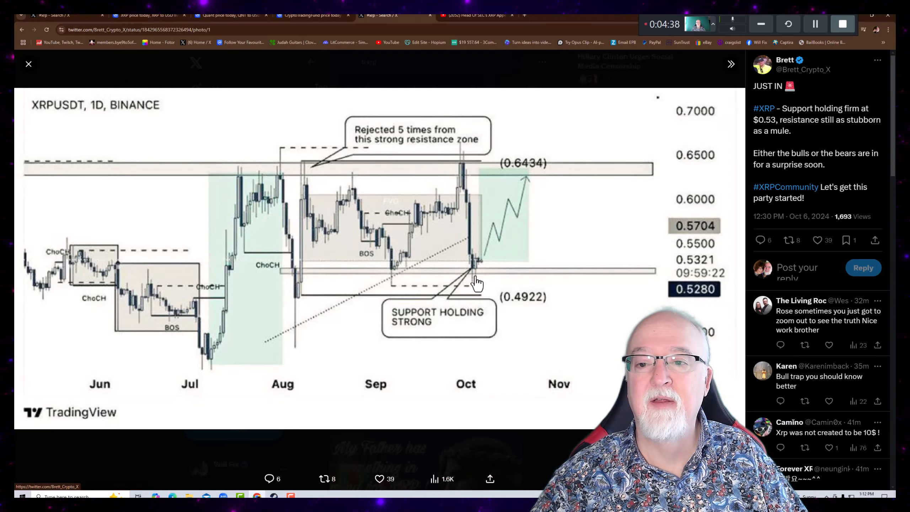
pyautogui.moveTo(685, 293)
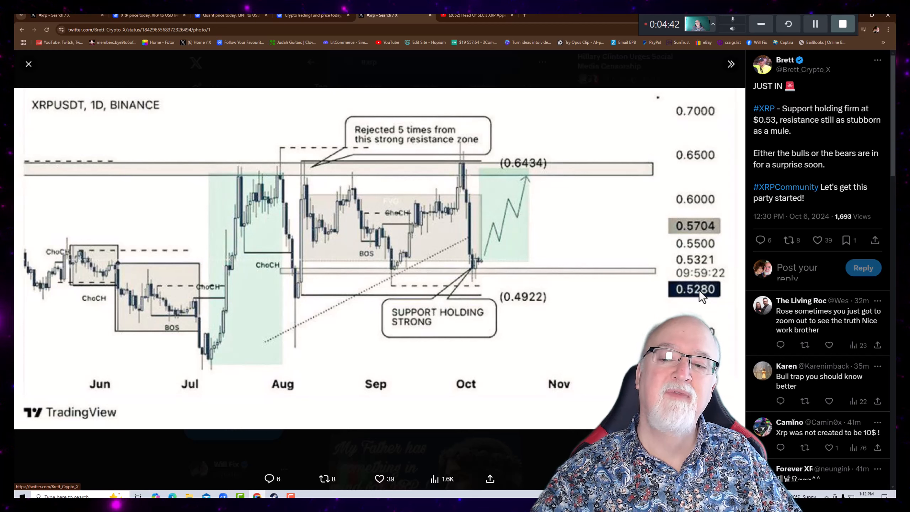
pyautogui.moveTo(290, 279)
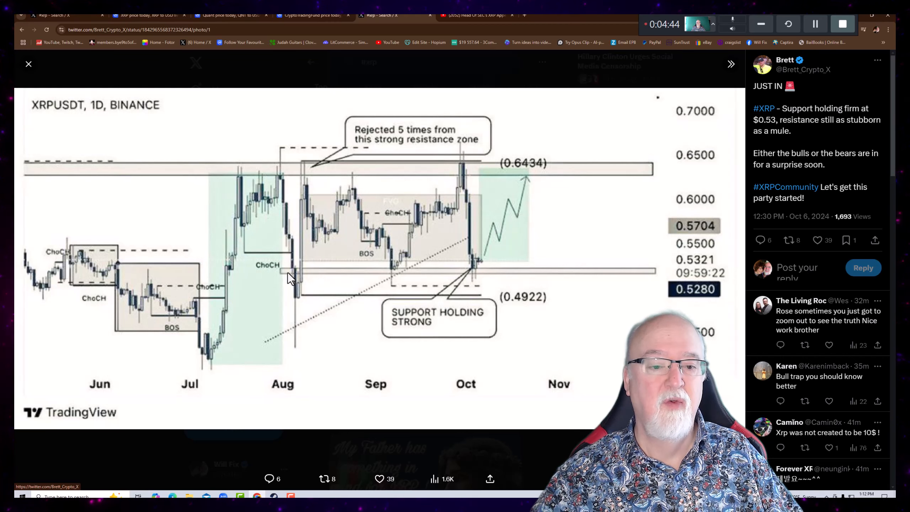
pyautogui.moveTo(75, 273)
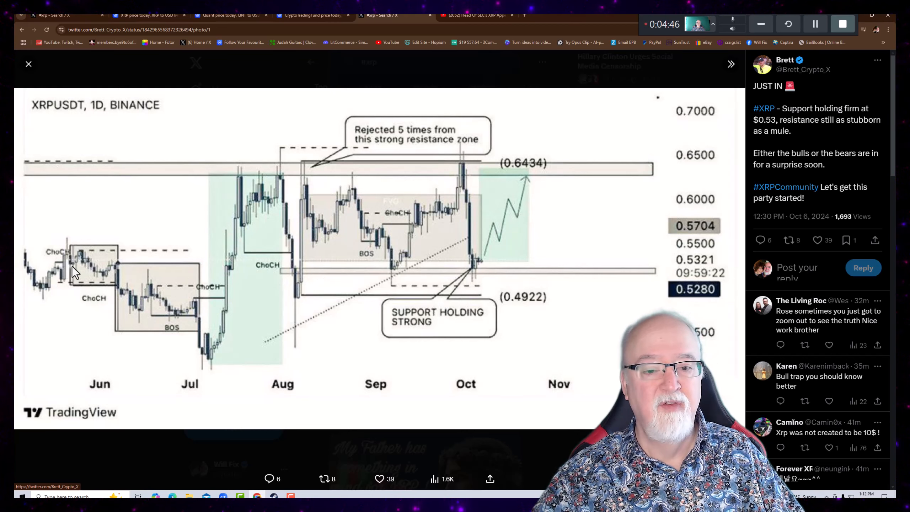
pyautogui.moveTo(273, 276)
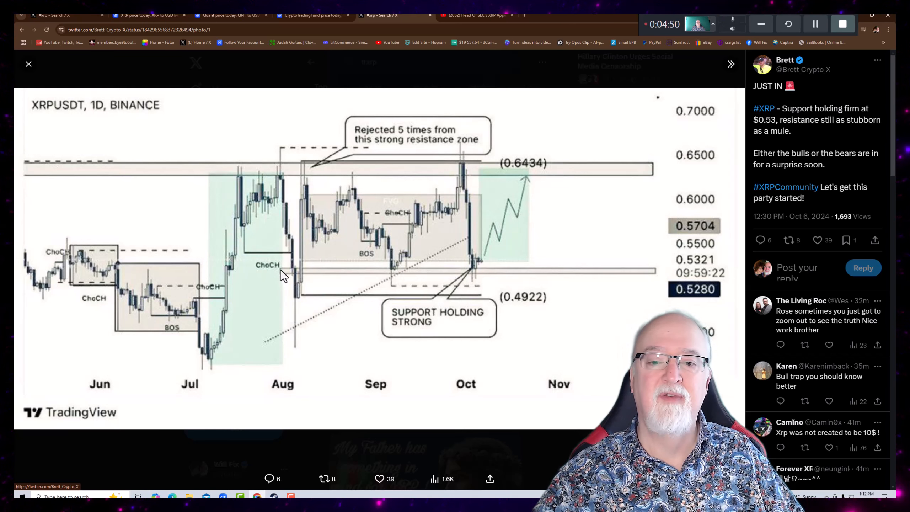
pyautogui.moveTo(435, 160)
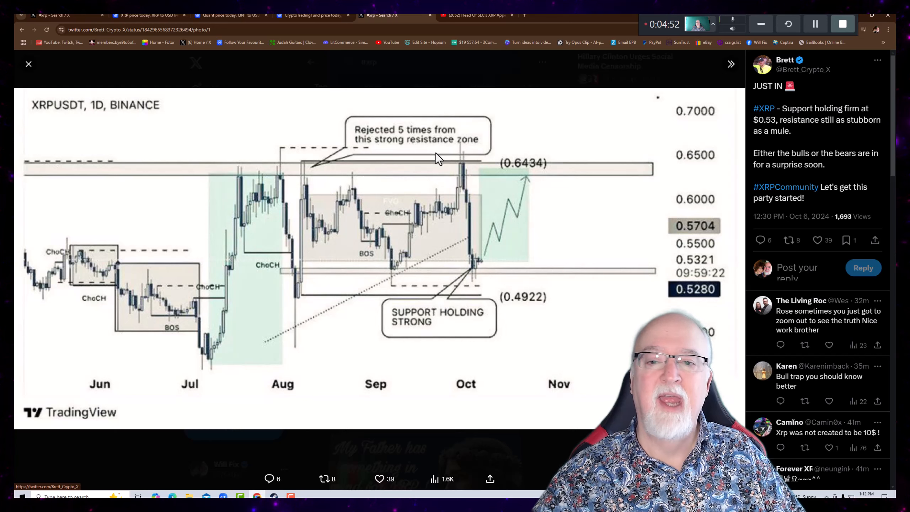
pyautogui.moveTo(419, 185)
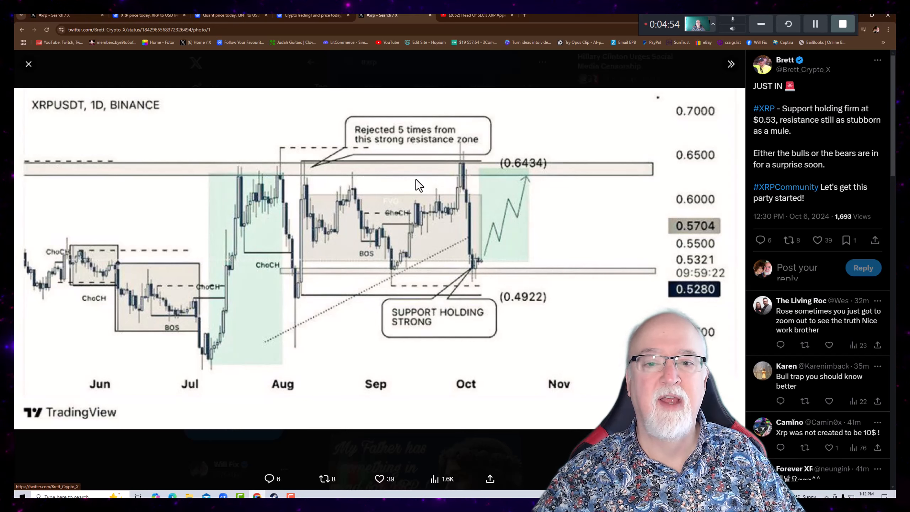
pyautogui.moveTo(498, 278)
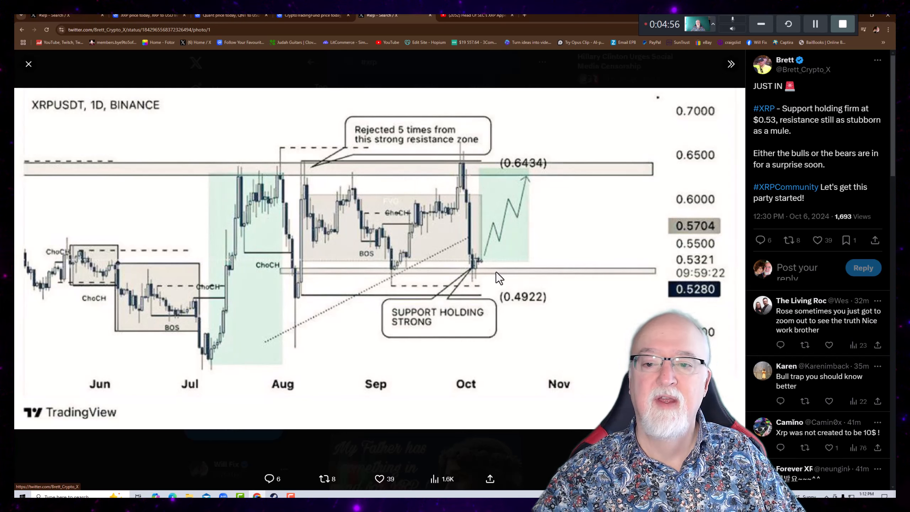
pyautogui.moveTo(424, 234)
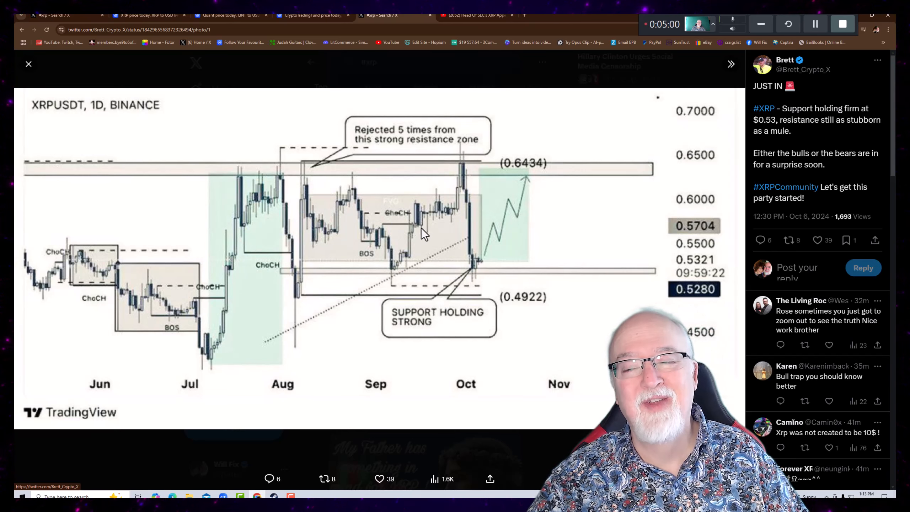
pyautogui.moveTo(496, 159)
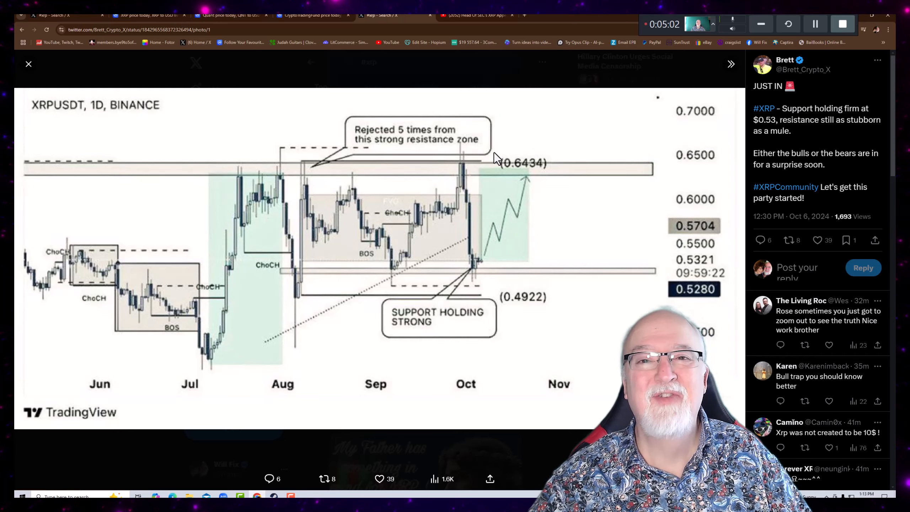
# Close the viewer to return to #xrp results showing Random Crypto Pal's XRP now vs 2017 post.
pyautogui.click(28, 64)
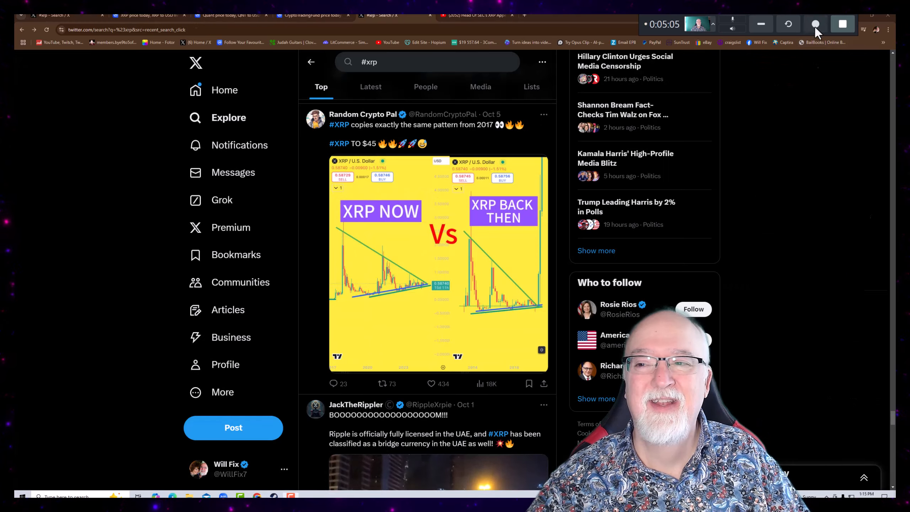
pyautogui.moveTo(467, 354)
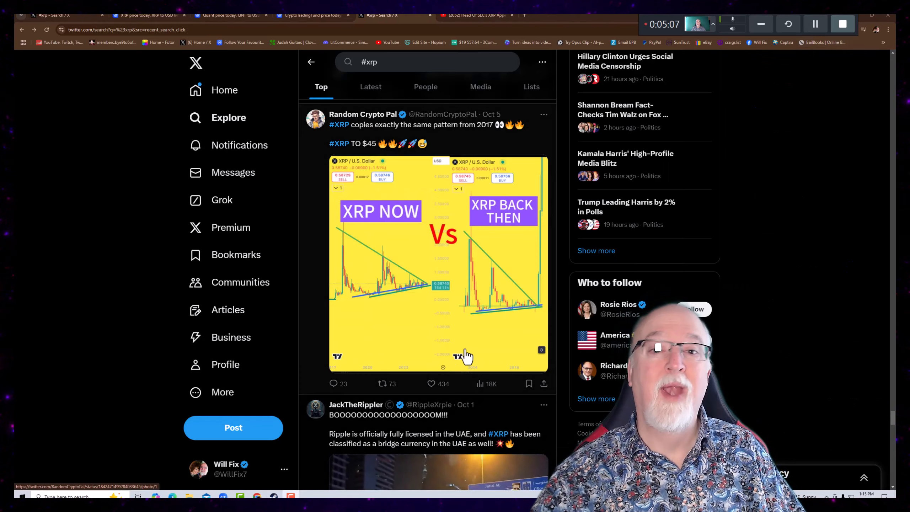
pyautogui.moveTo(418, 273)
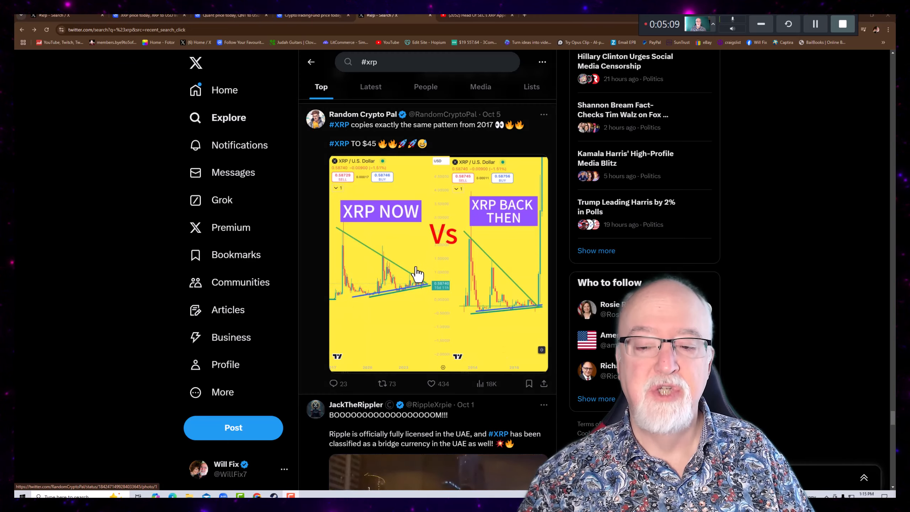
pyautogui.moveTo(403, 244)
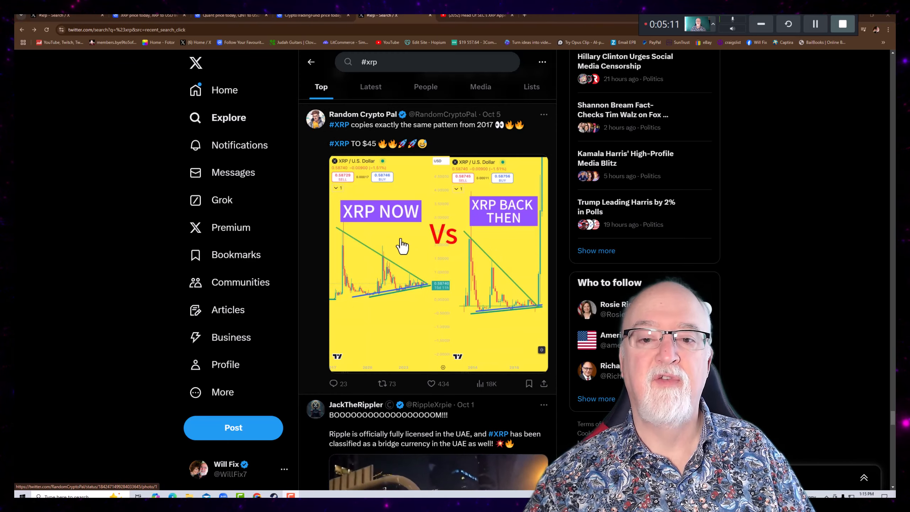
pyautogui.moveTo(461, 290)
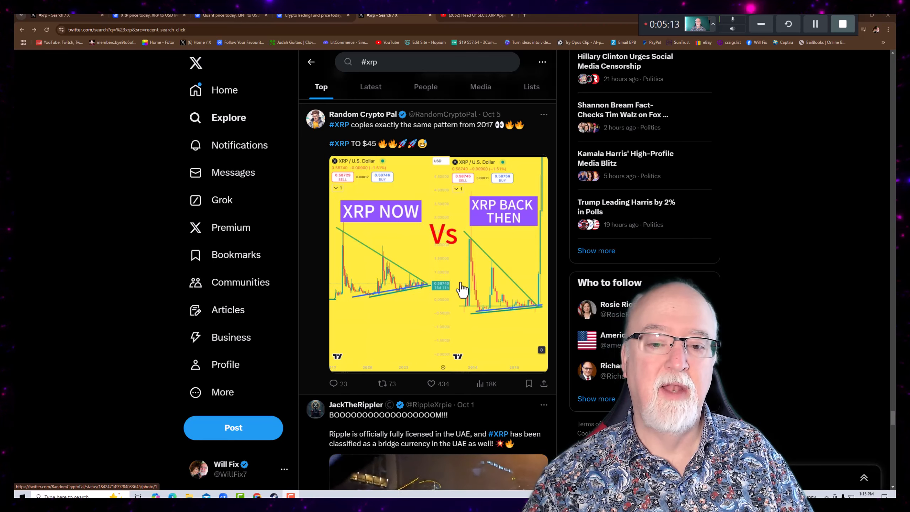
pyautogui.moveTo(470, 308)
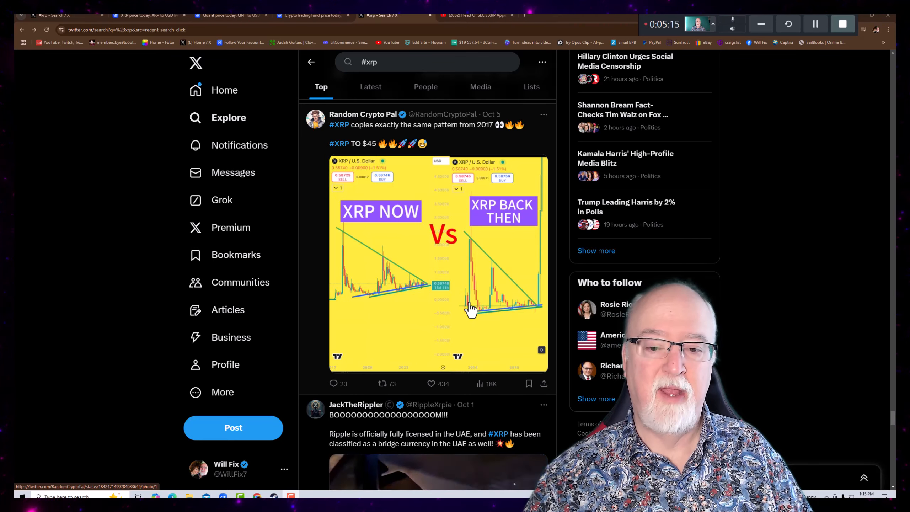
pyautogui.moveTo(394, 288)
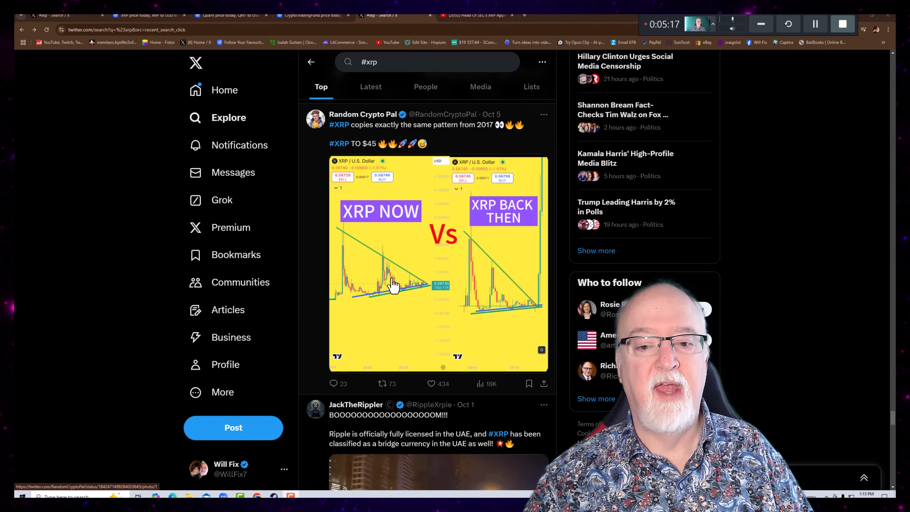
pyautogui.moveTo(520, 298)
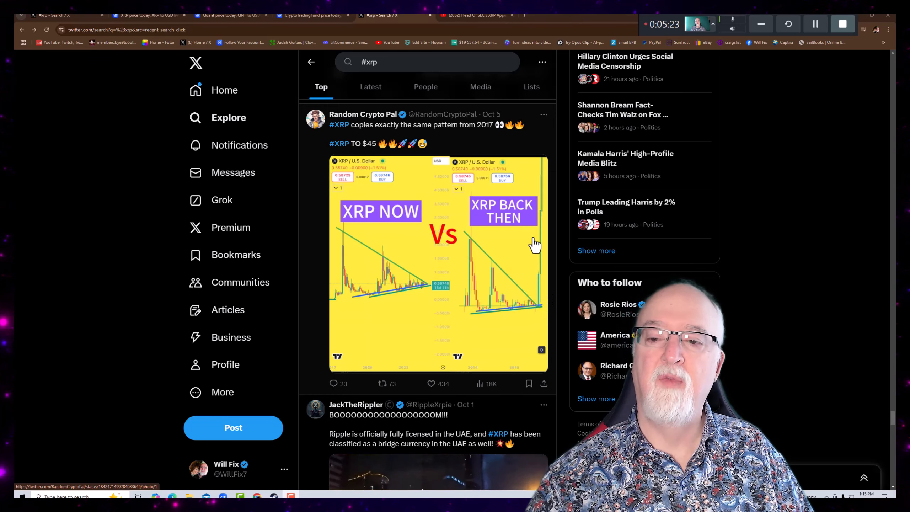
pyautogui.moveTo(476, 348)
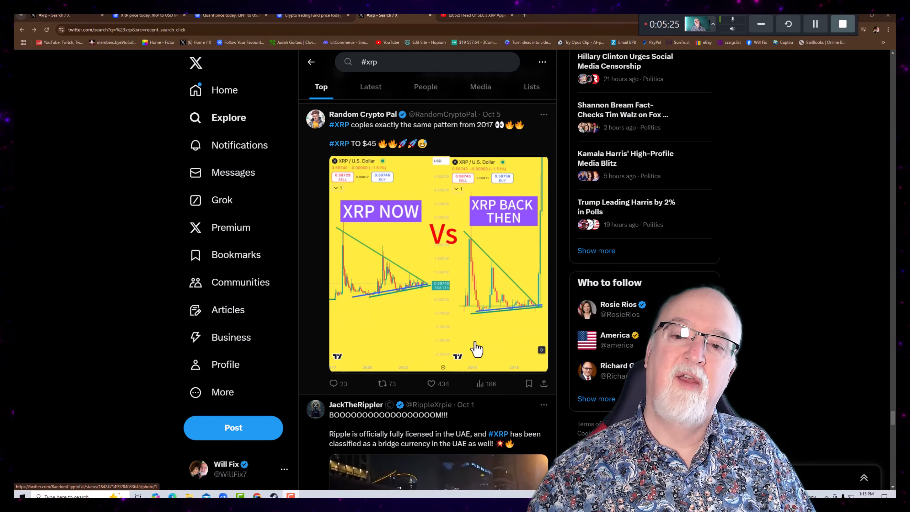
pyautogui.moveTo(450, 304)
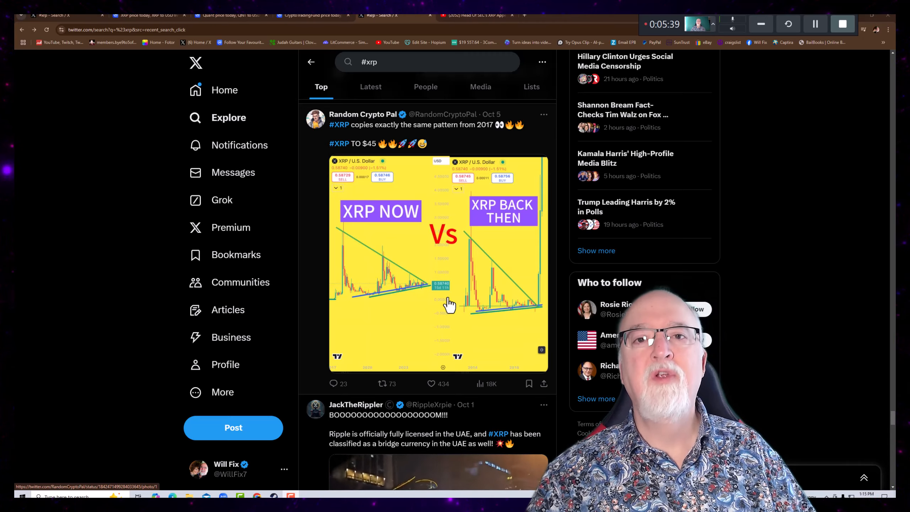
pyautogui.moveTo(485, 282)
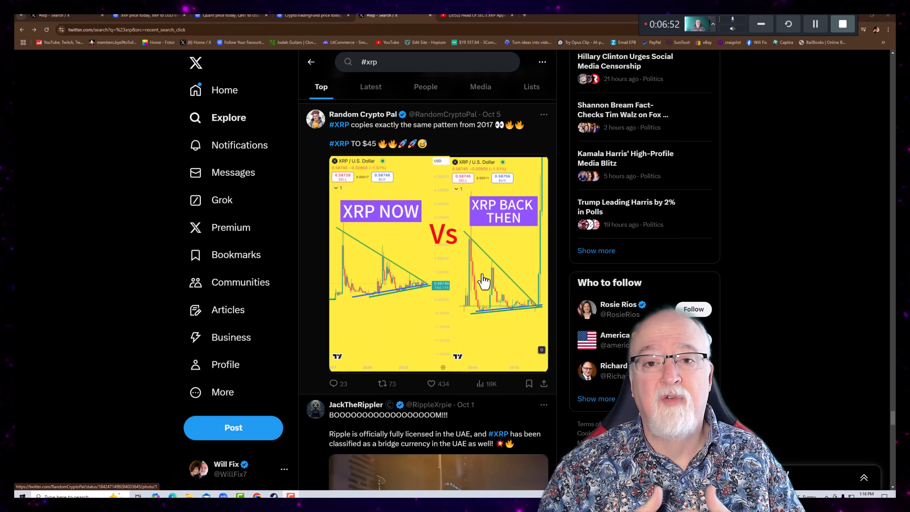
pyautogui.moveTo(400, 381)
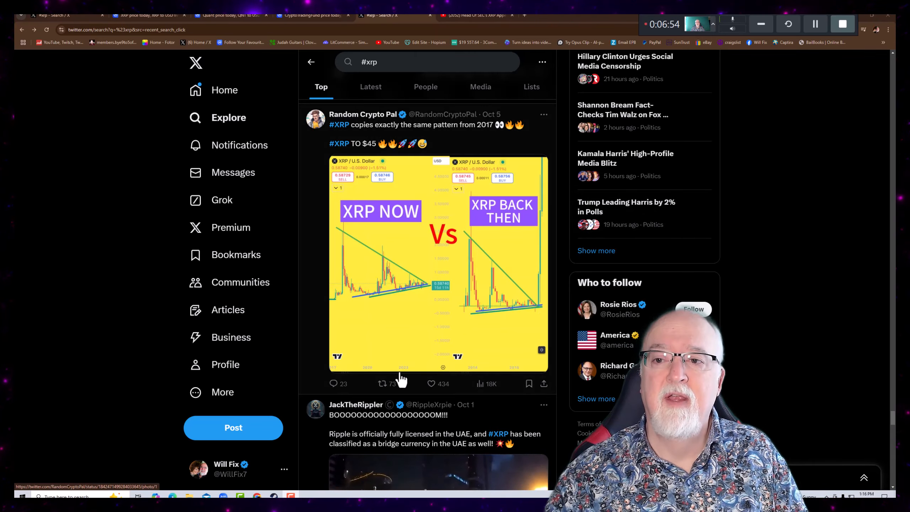